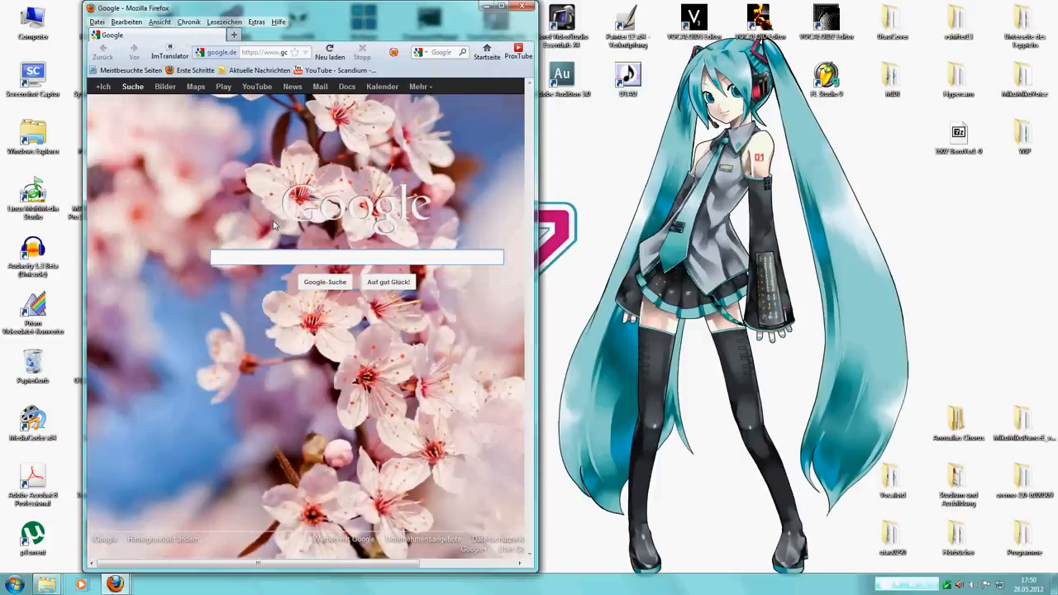
Search Google for "UTAU Download" to find the official download site
{"action": "type", "text": "UTAU"}
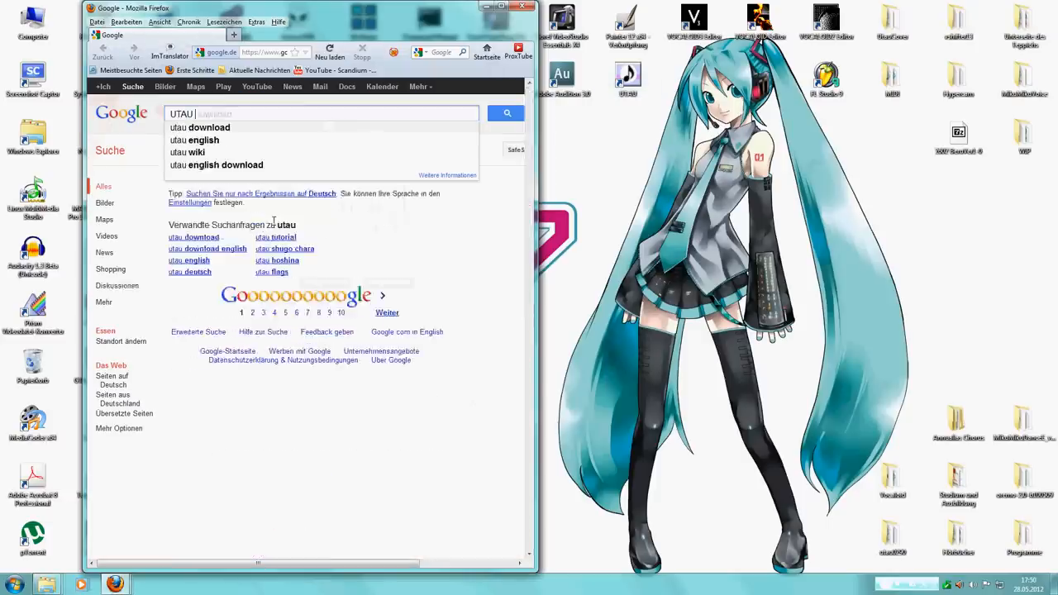
{"action": "type", "text": "Download"}
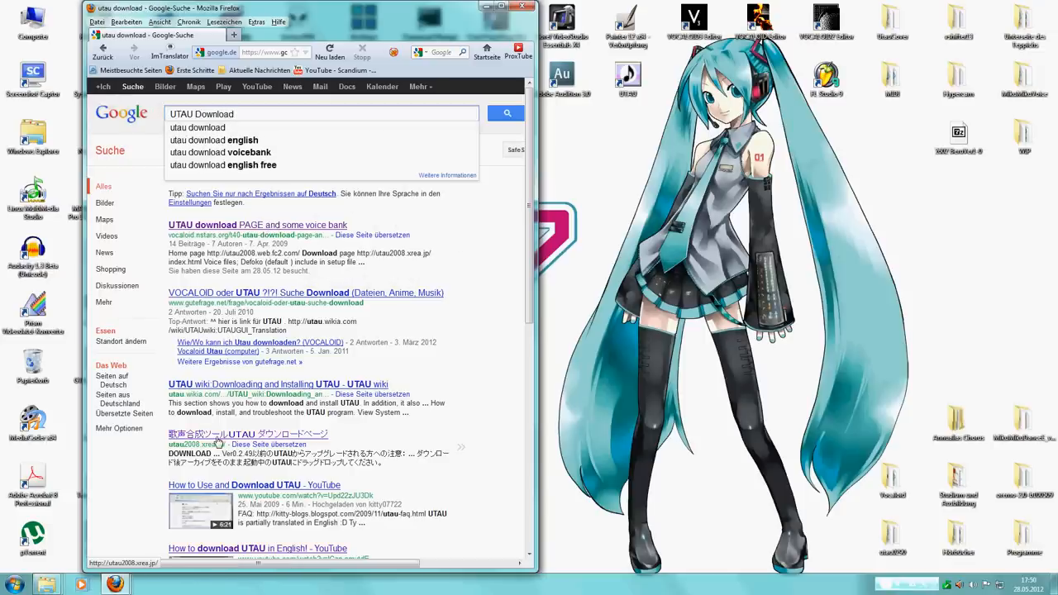
{"action": "mouse_move", "coordinate": [235, 443]}
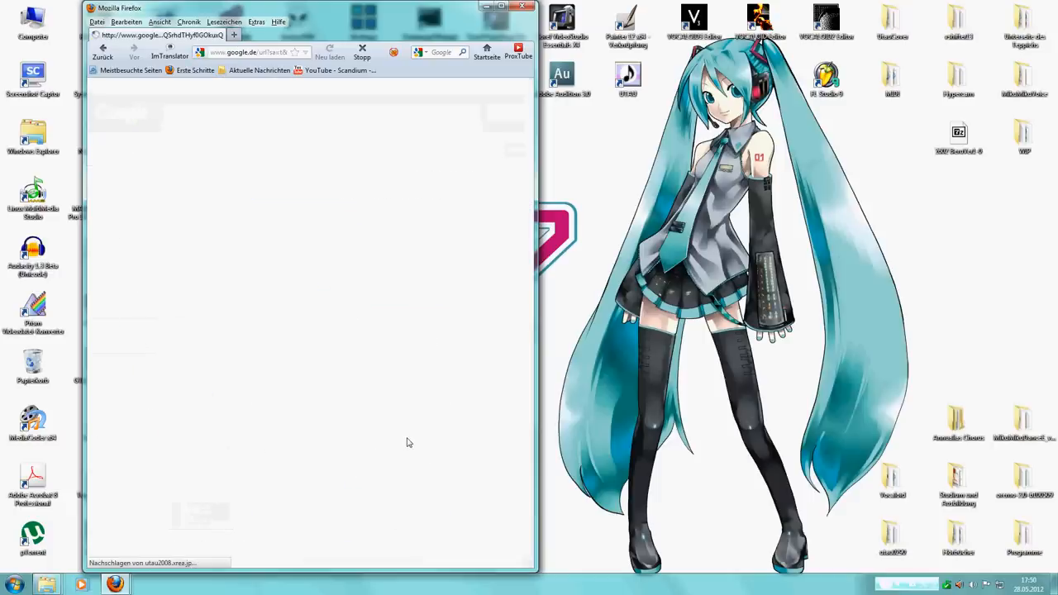
{"action": "mouse_move", "coordinate": [281, 213]}
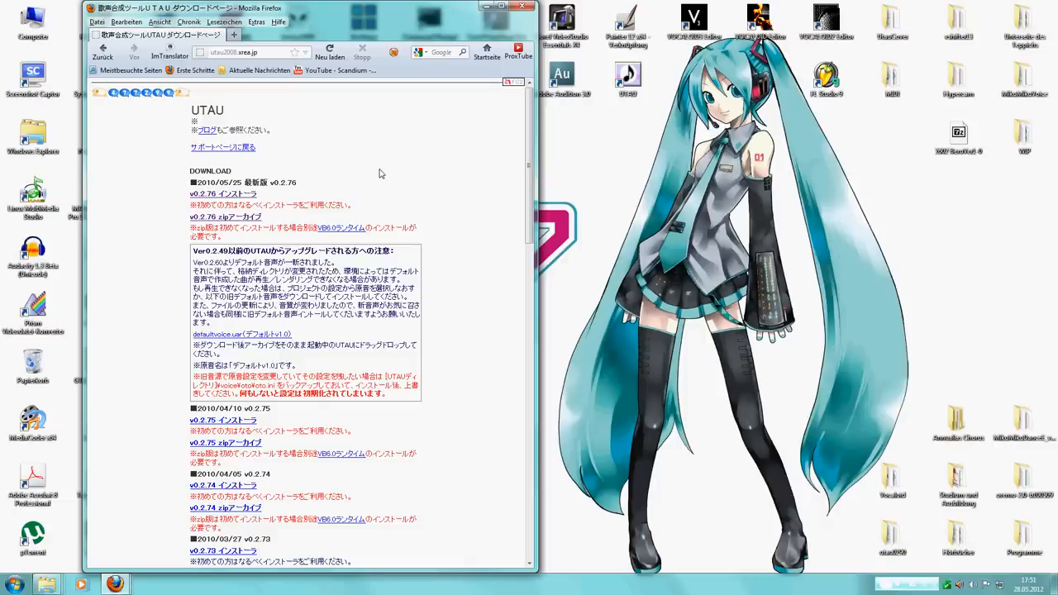
{"action": "mouse_move", "coordinate": [168, 182]}
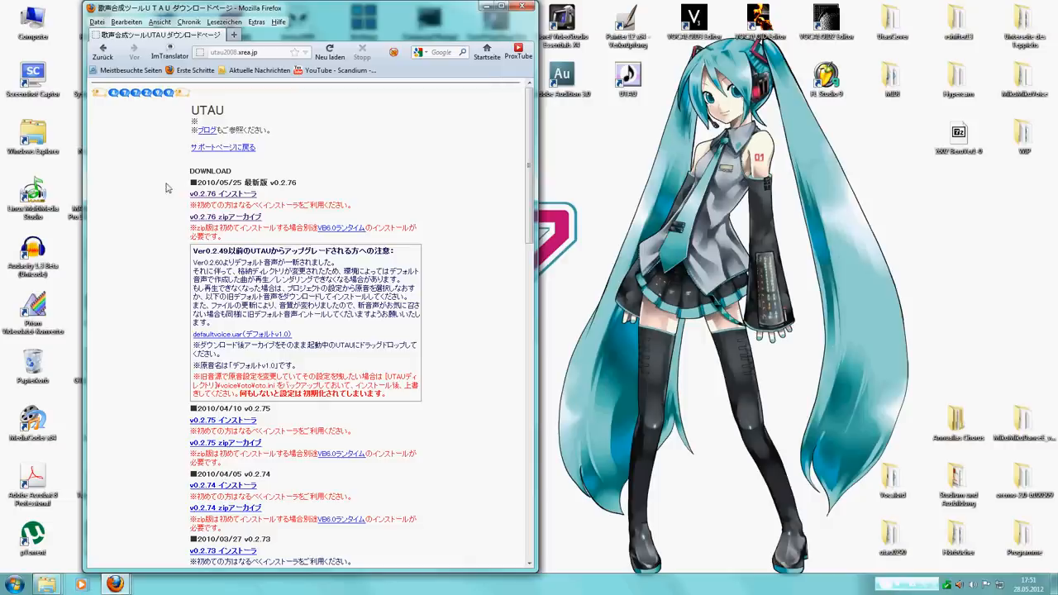
{"action": "mouse_move", "coordinate": [179, 221]}
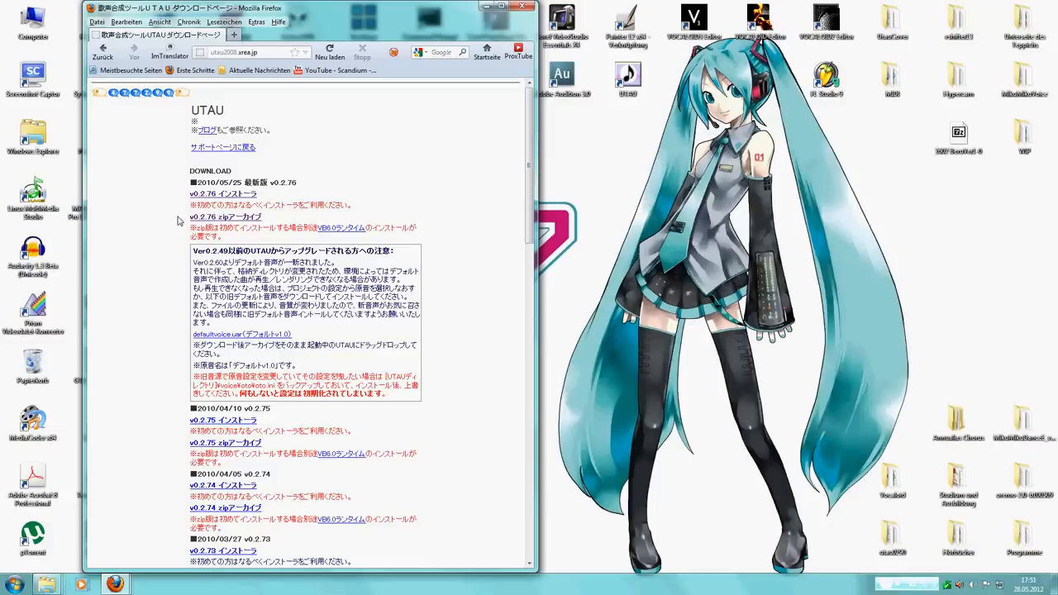
{"action": "mouse_move", "coordinate": [228, 215]}
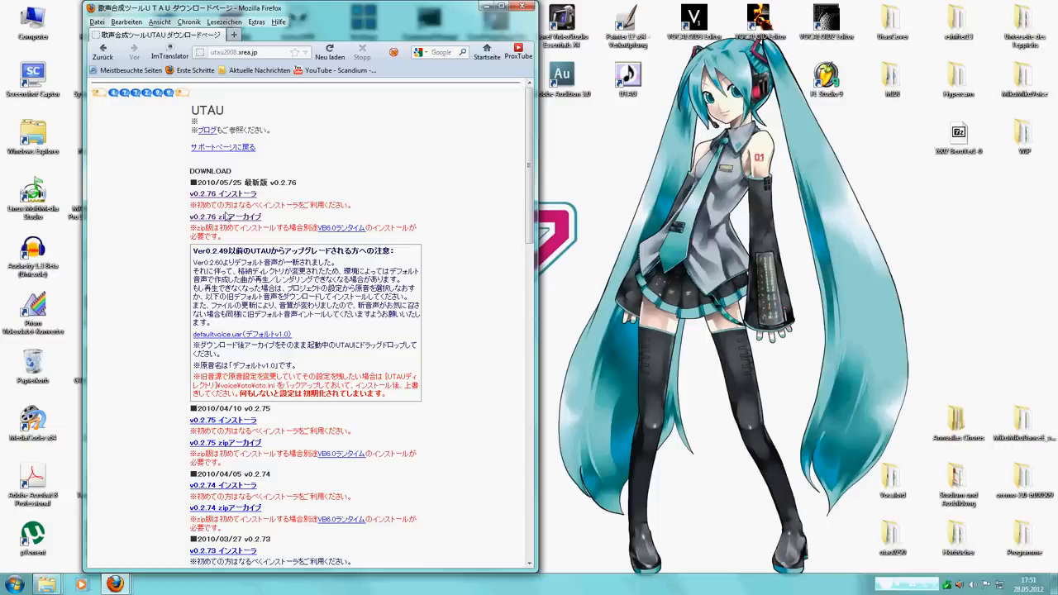
{"action": "mouse_move", "coordinate": [181, 202]}
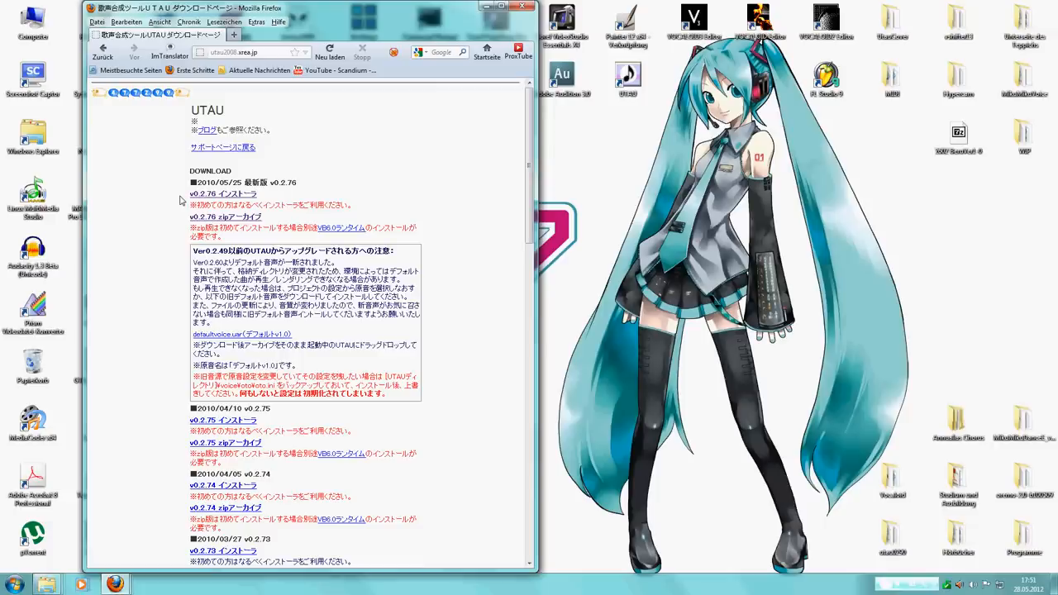
{"action": "mouse_move", "coordinate": [189, 222]}
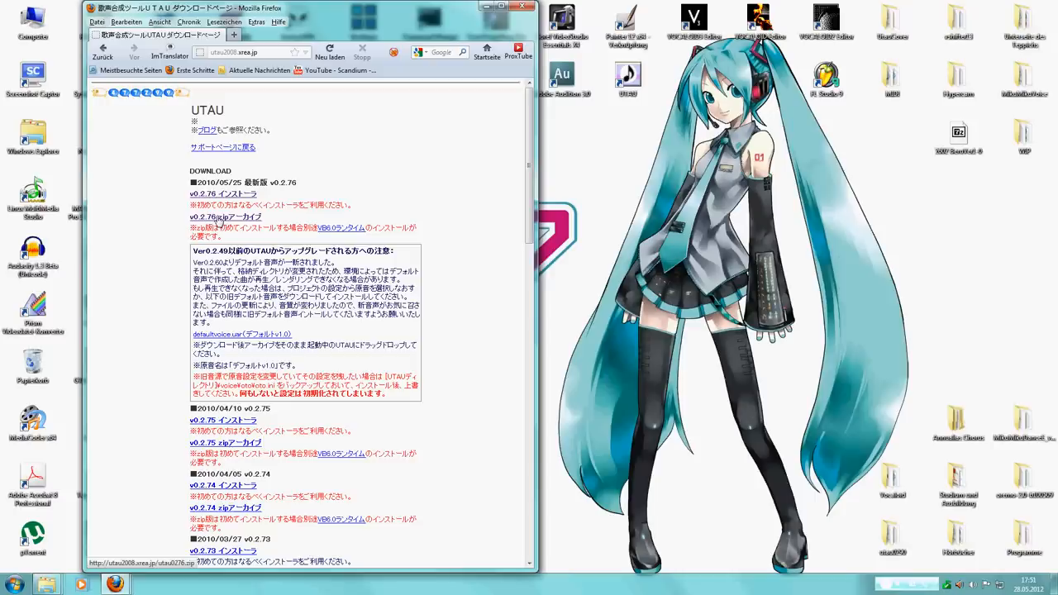
Download the UTAU v0.2.76 zip archive from the official download page
{"action": "left_click", "coordinate": [225, 216]}
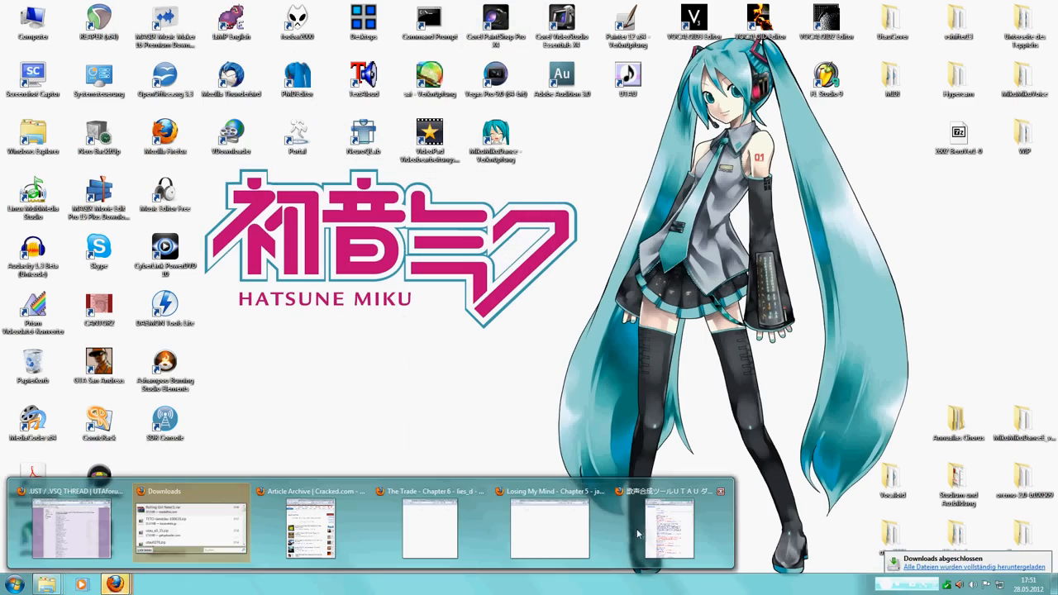
Extract the utau0276 folder from the zip to the desktop and launch utau.exe from it
{"action": "left_click", "coordinate": [310, 530]}
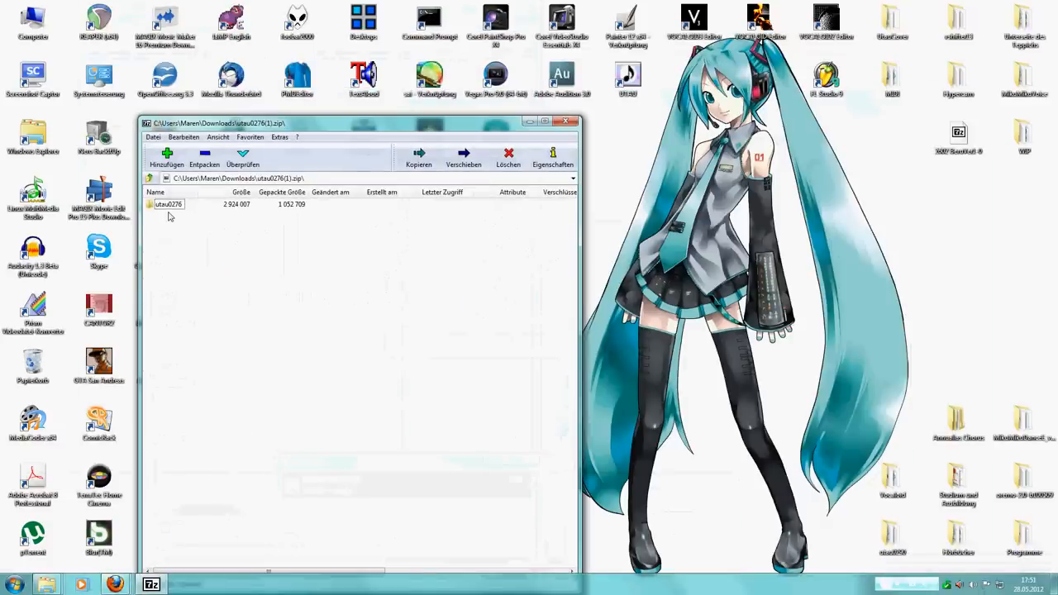
{"action": "left_click", "coordinate": [205, 157]}
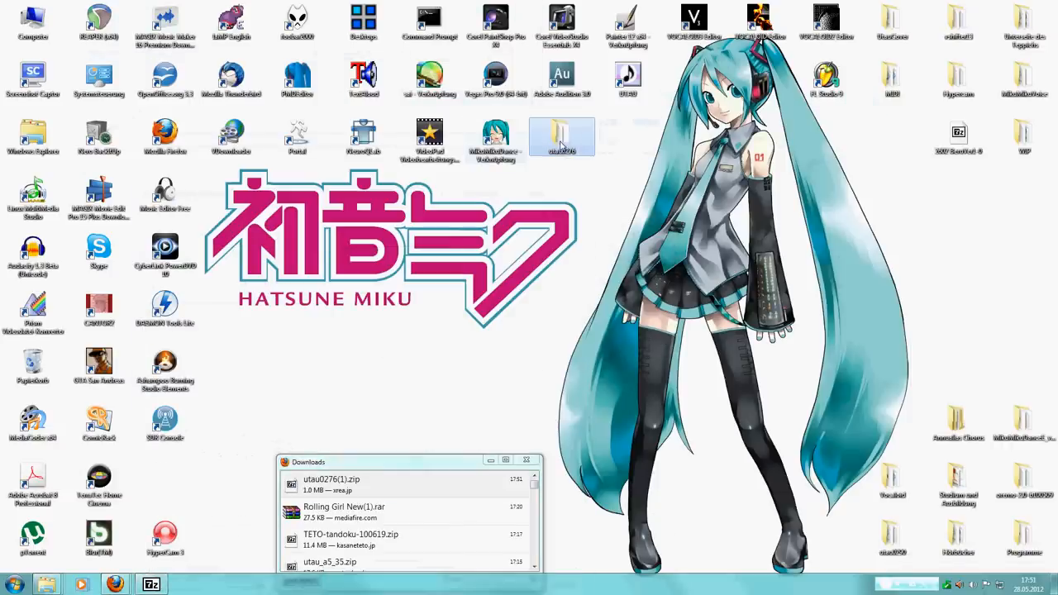
{"action": "double_click", "coordinate": [562, 136]}
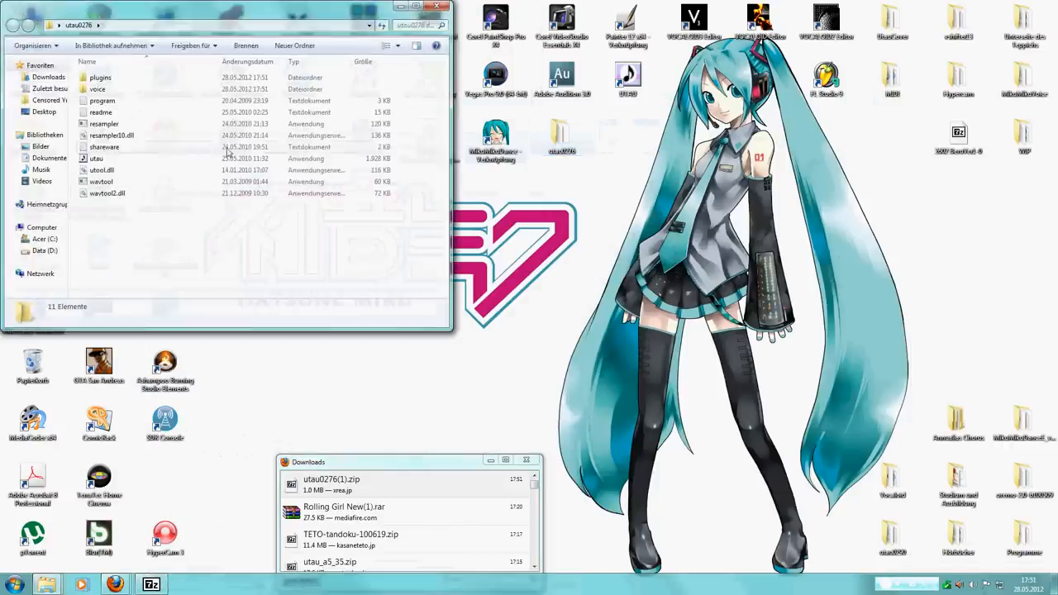
{"action": "double_click", "coordinate": [96, 159]}
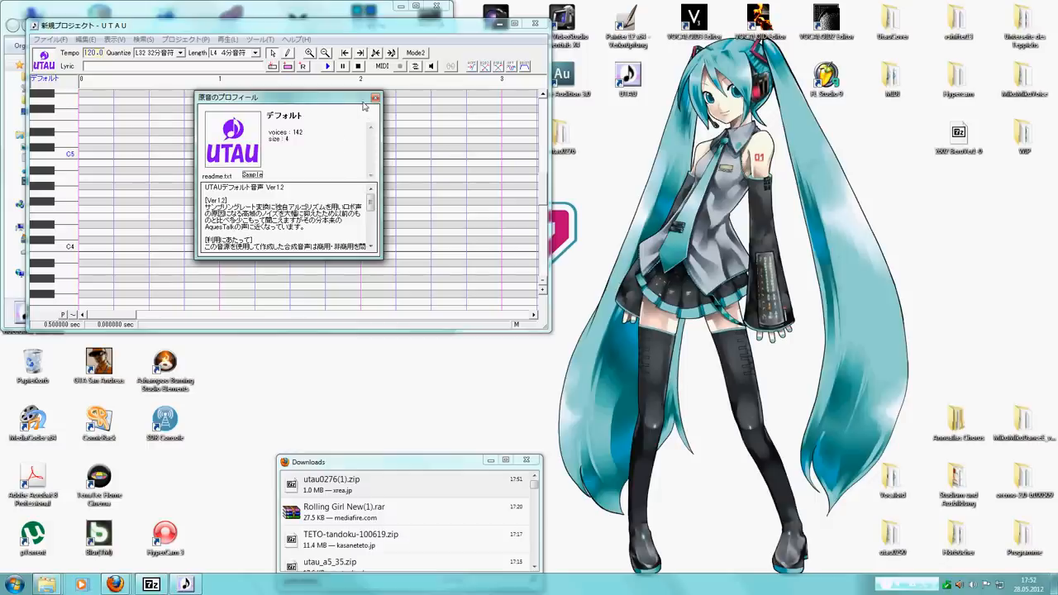
Close the default voicebank's profile dialog in the new UTAU project
{"action": "left_click", "coordinate": [374, 99]}
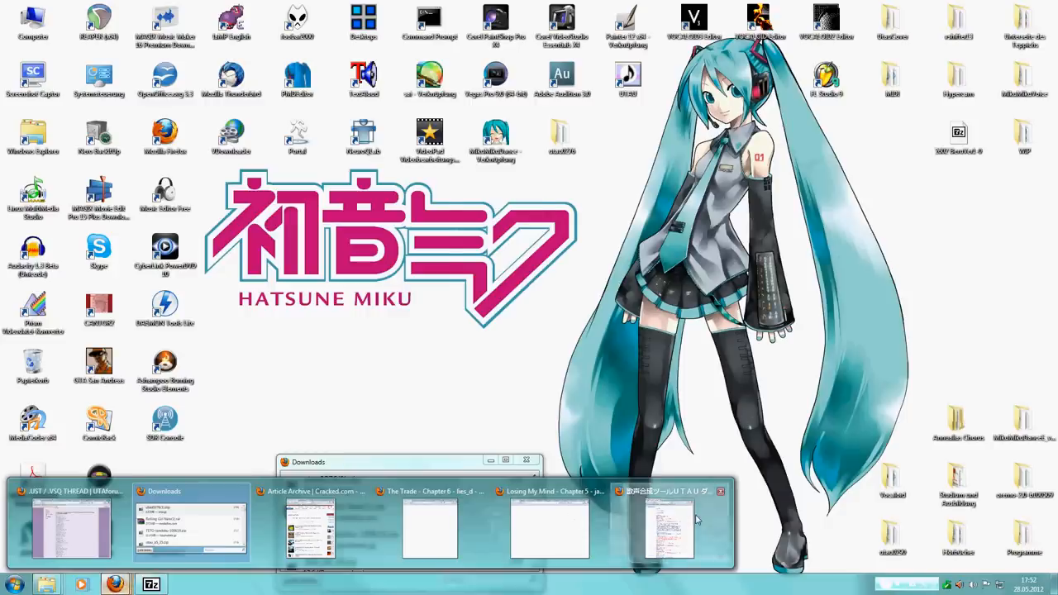
Search Google for 'UTAU english patch' in a new Firefox tab
{"action": "left_click", "coordinate": [668, 527]}
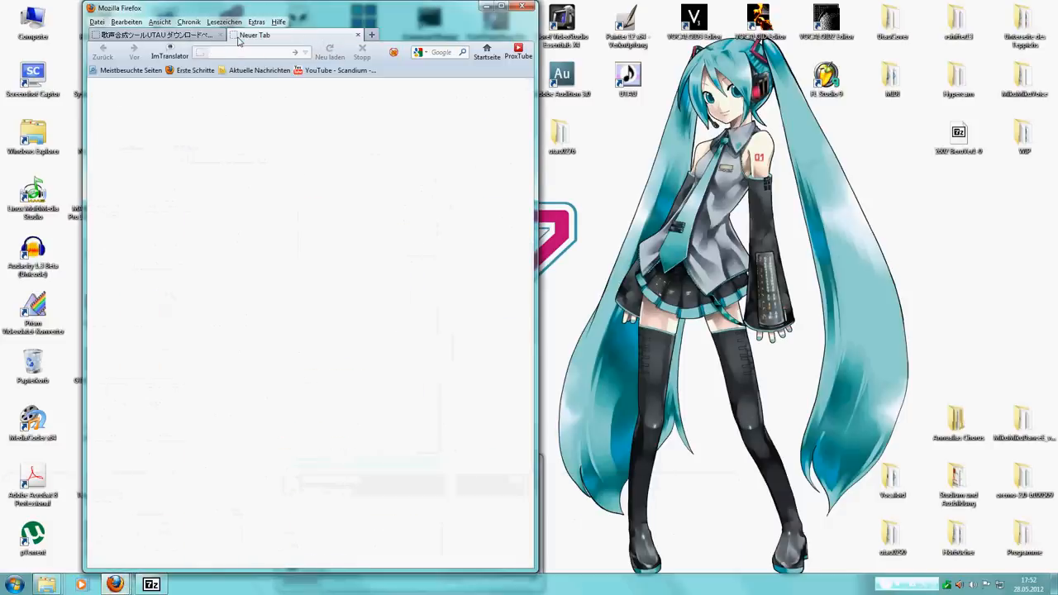
{"action": "type", "text": "www.gc"}
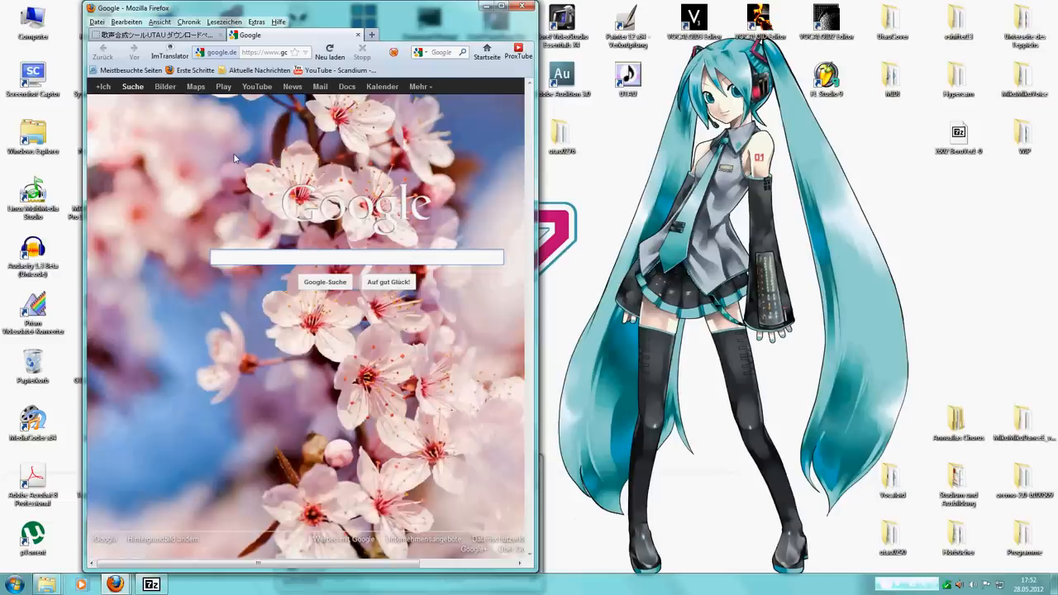
{"action": "type", "text": "UAT"}
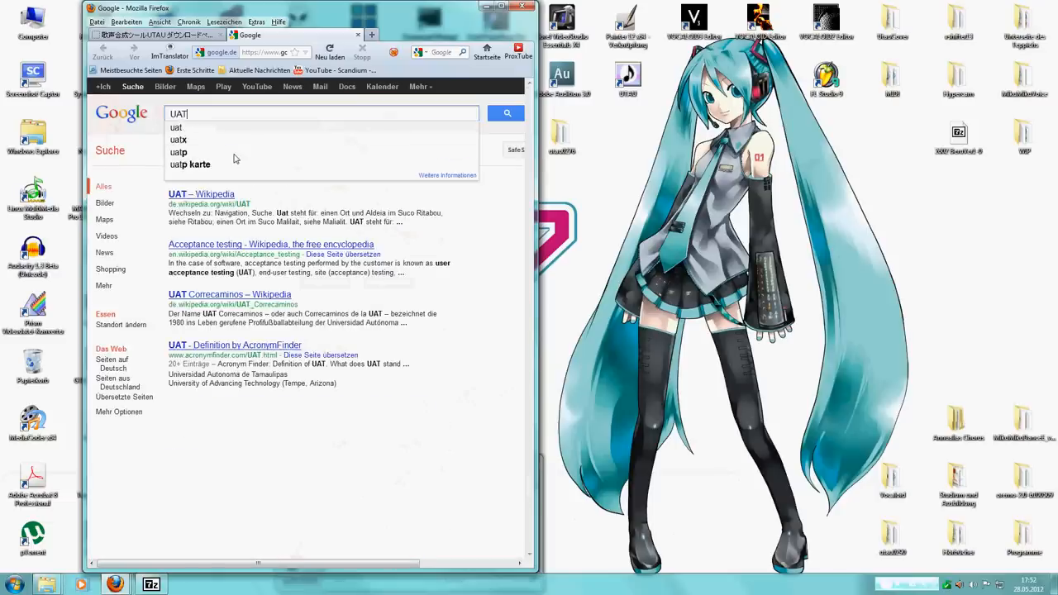
{"action": "type", "text": "UTI"}
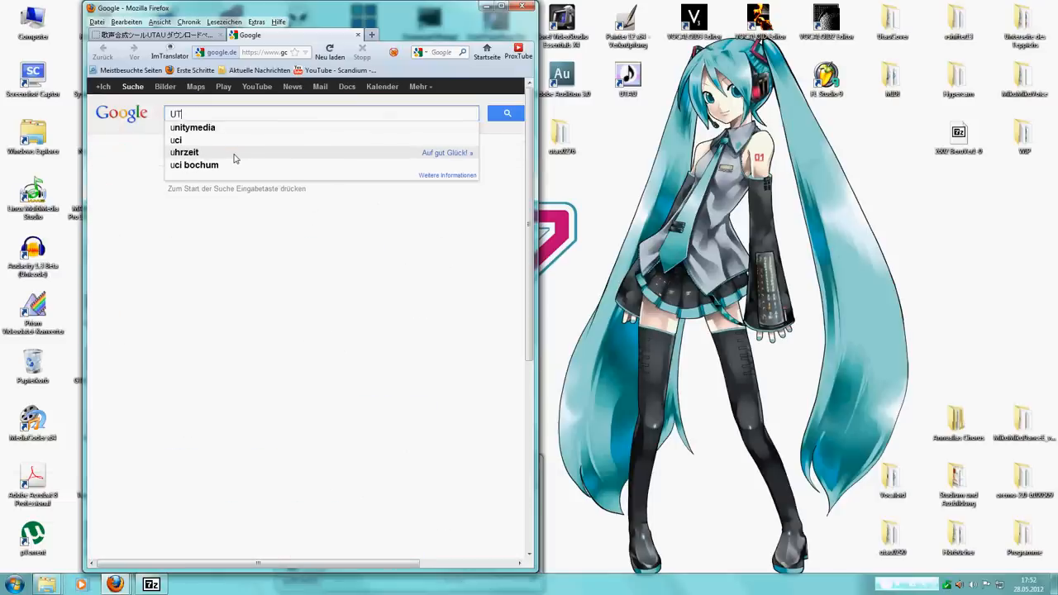
{"action": "type", "text": "UTAU english patch"}
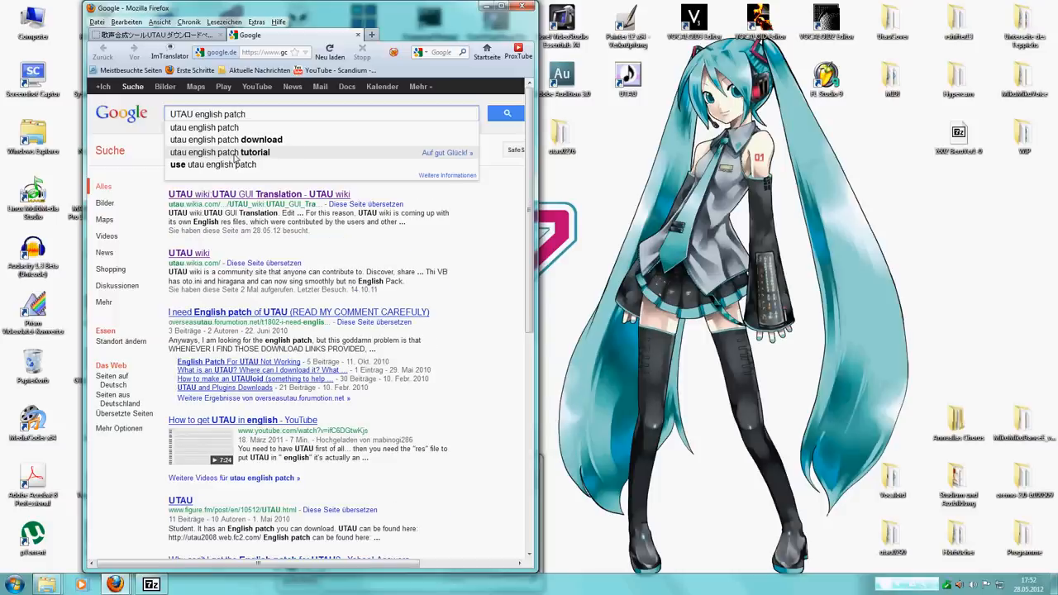
Follow the English patch uploader result and download utau_a5_35.zip
{"action": "left_click", "coordinate": [259, 193]}
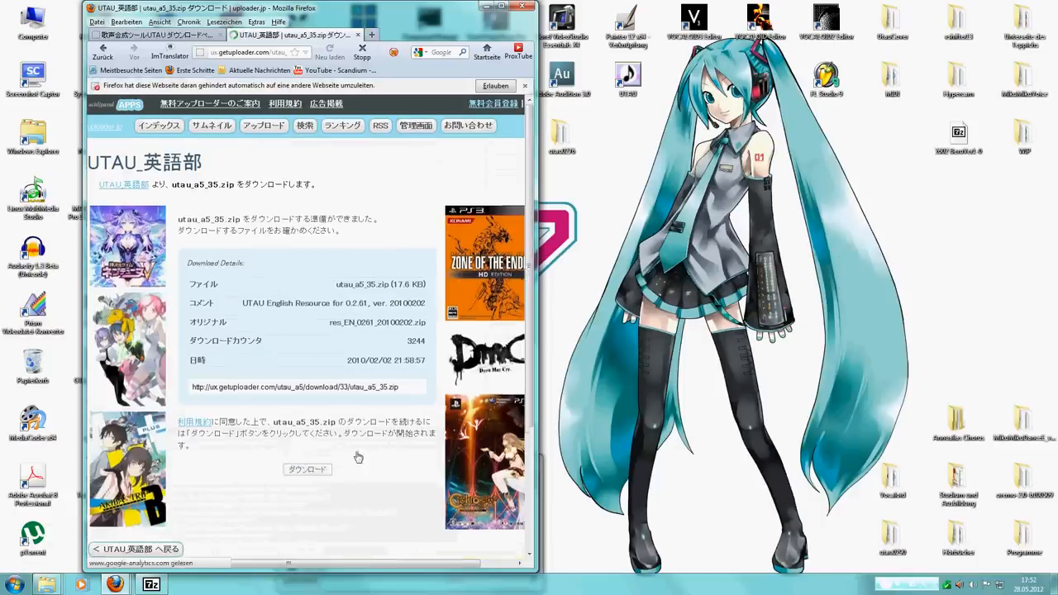
{"action": "left_click", "coordinate": [308, 470]}
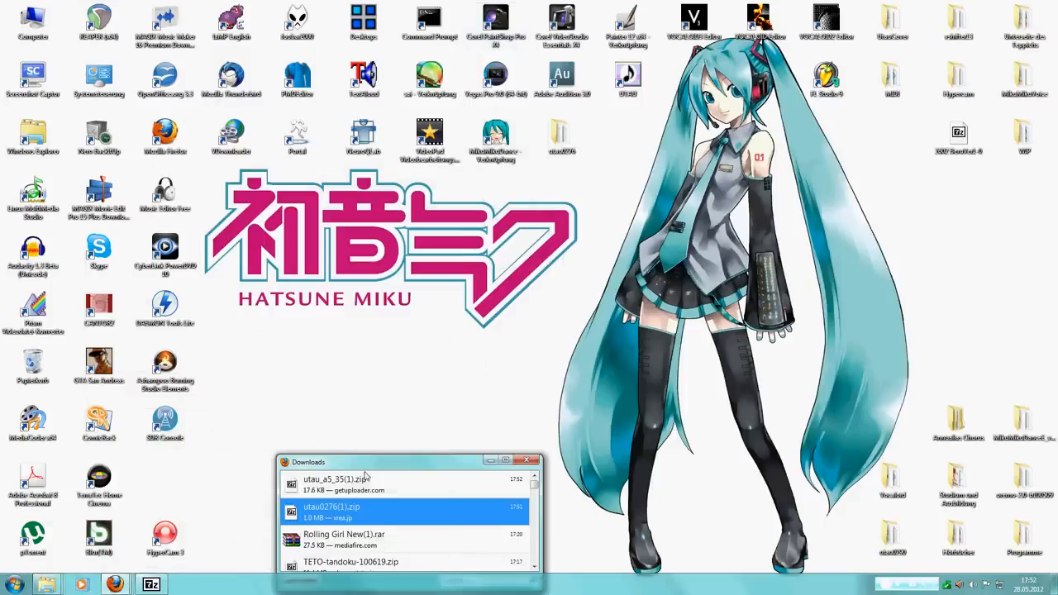
Open utau_a5_35(1).zip from Downloads and select its res folder beside the utau0276 folder
{"action": "double_click", "coordinate": [336, 480]}
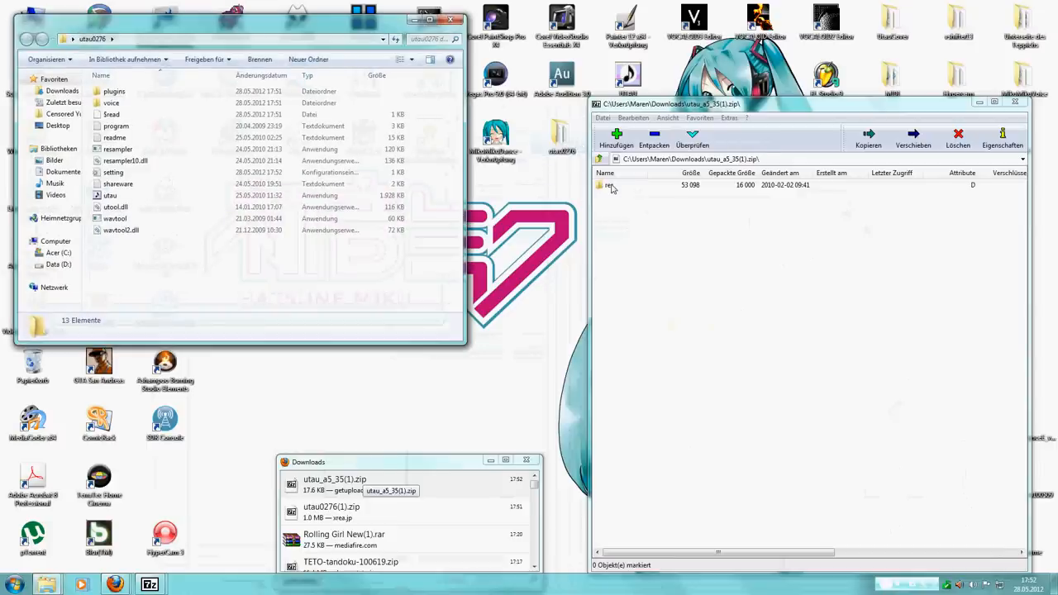
{"action": "left_click", "coordinate": [609, 185]}
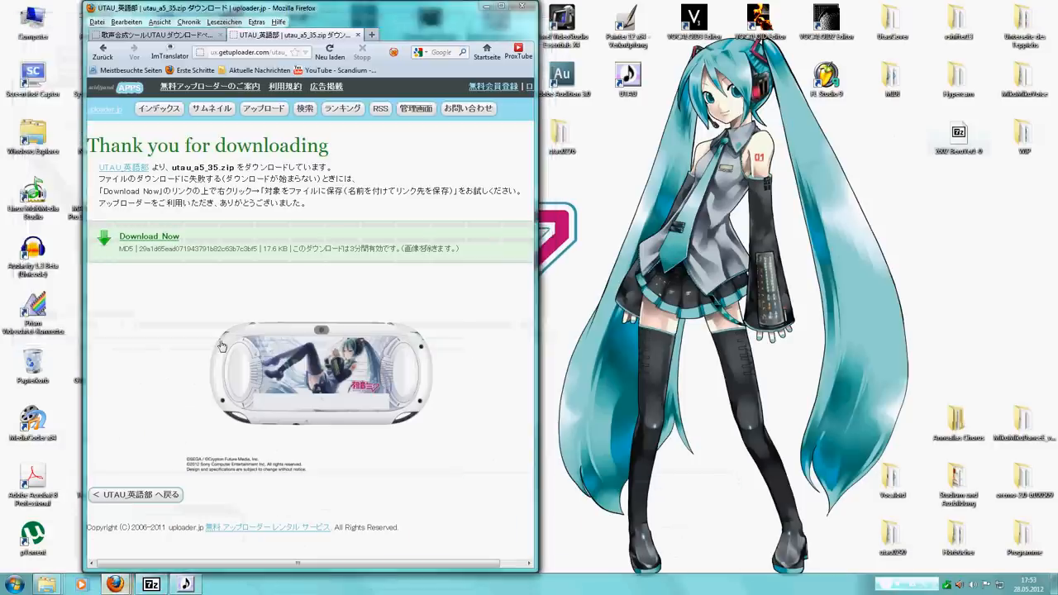
Read the UTAU Wiki GUI Translation article, then browse the Kasane Teto article
{"action": "left_click", "coordinate": [149, 237]}
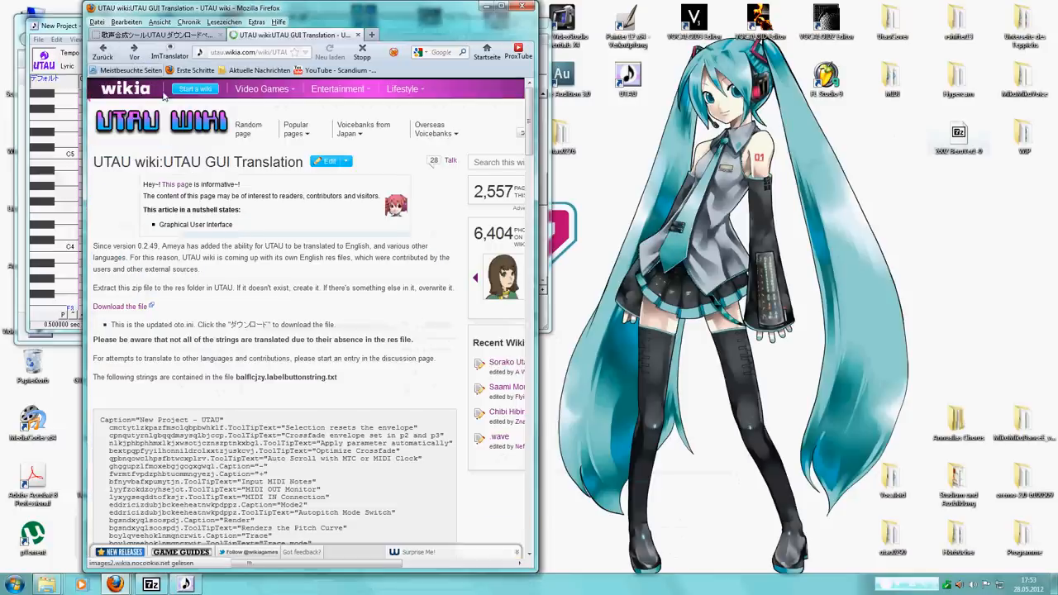
{"action": "left_click", "coordinate": [363, 129]}
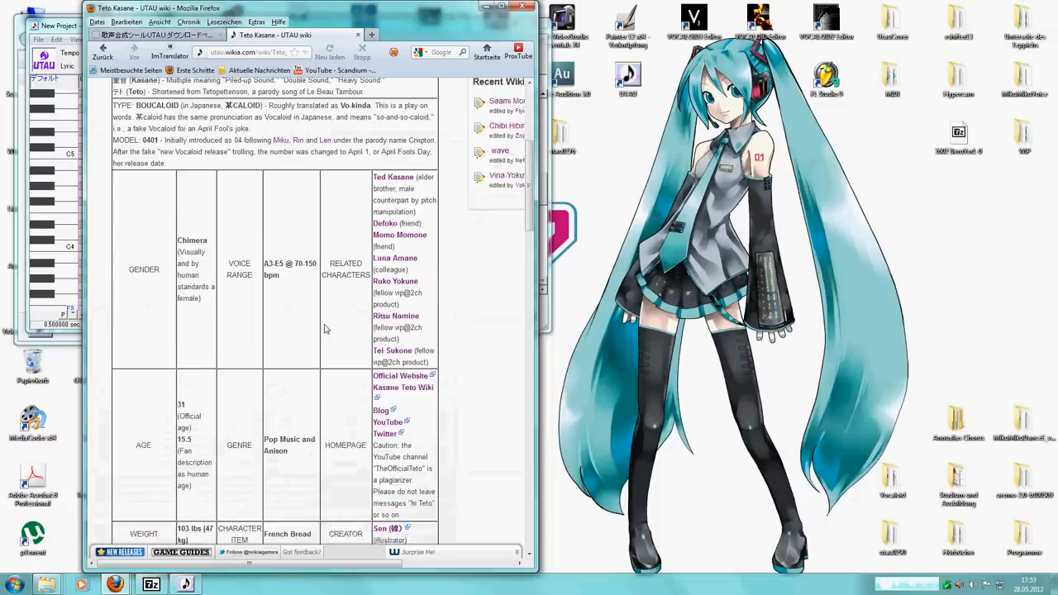
{"action": "scroll", "scroll_direction": "down", "scroll_amount": 3}
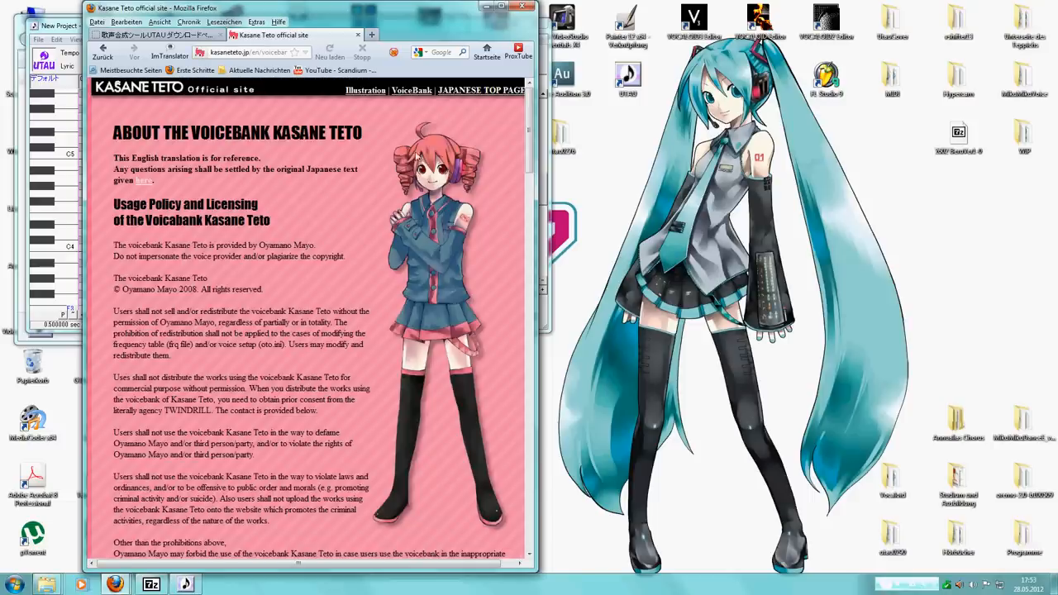
{"action": "mouse_move", "coordinate": [364, 212]}
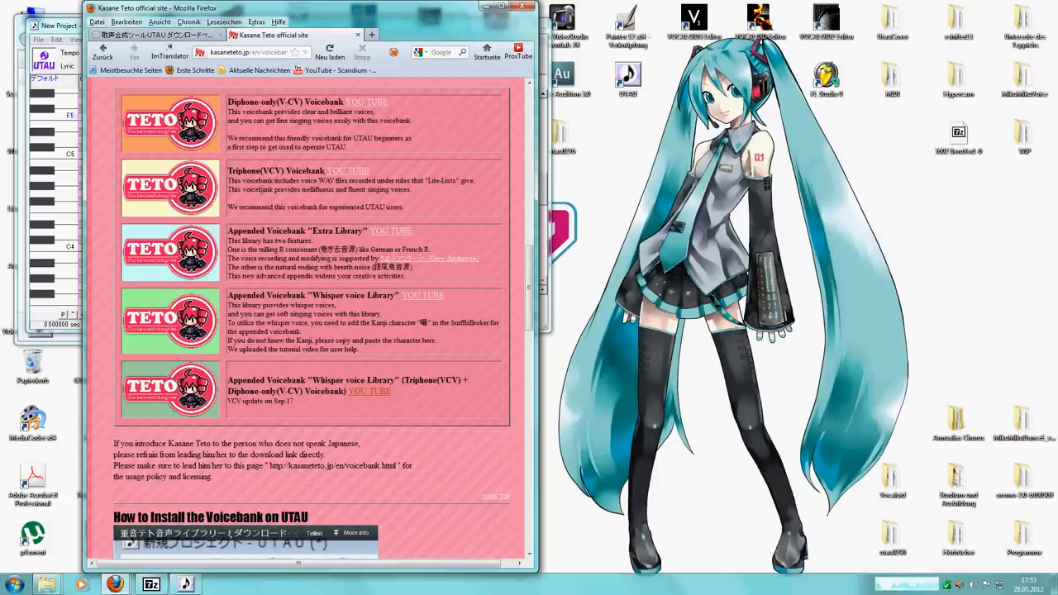
{"action": "mouse_move", "coordinate": [157, 119]}
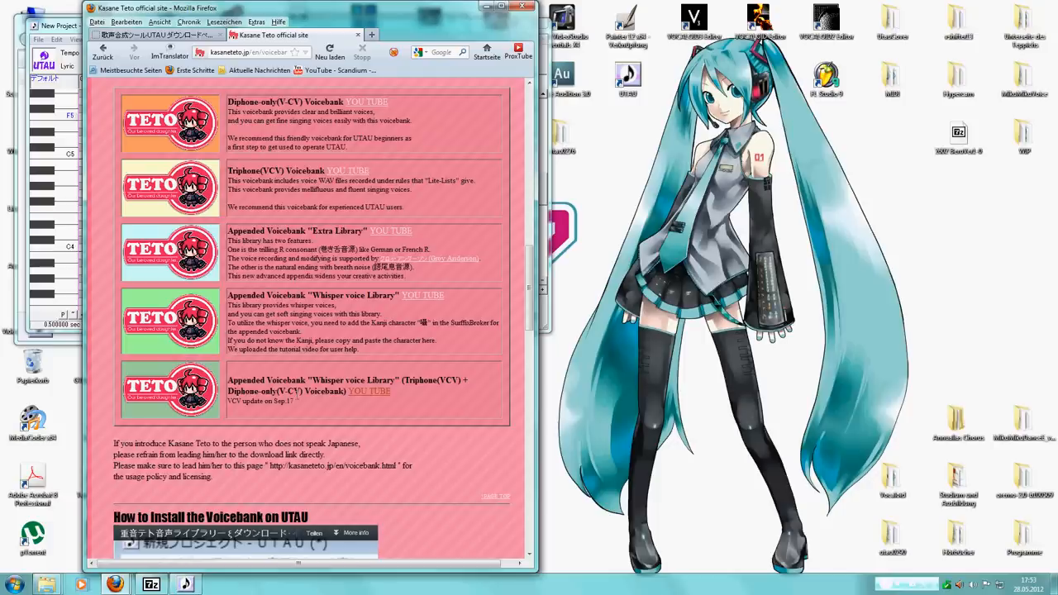
{"action": "mouse_move", "coordinate": [291, 388]}
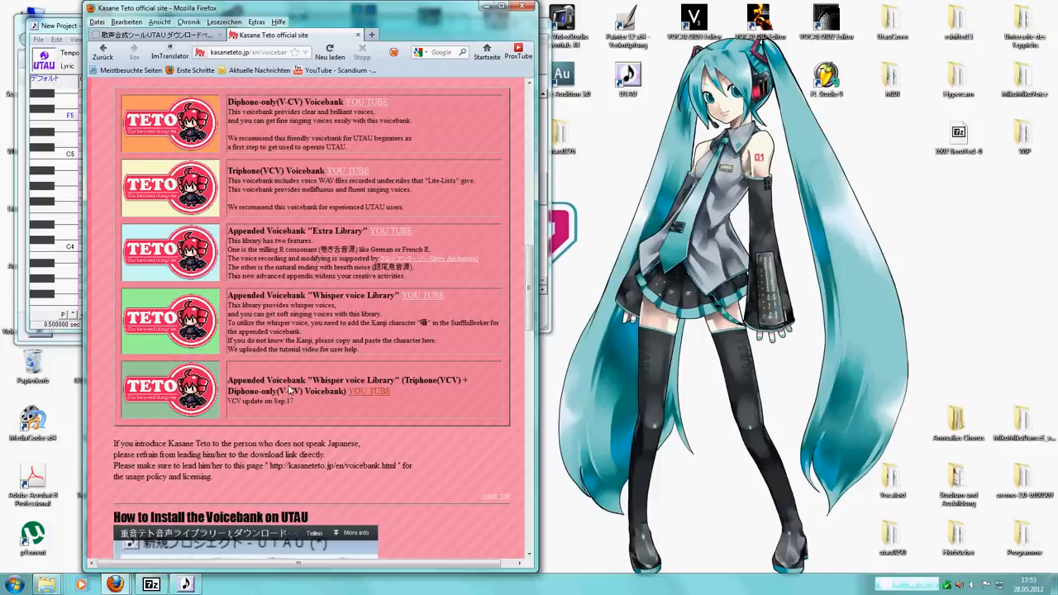
{"action": "mouse_move", "coordinate": [188, 122]}
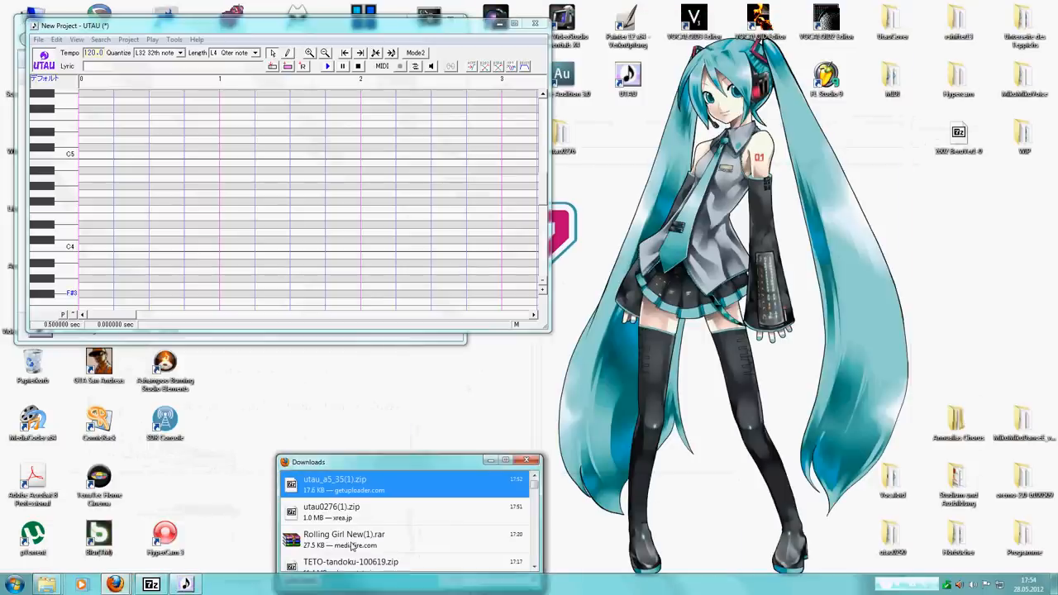
Open TETO-tandoku-100619.zip beside utau0276's voice folder and look inside the uta voicebank
{"action": "double_click", "coordinate": [350, 562]}
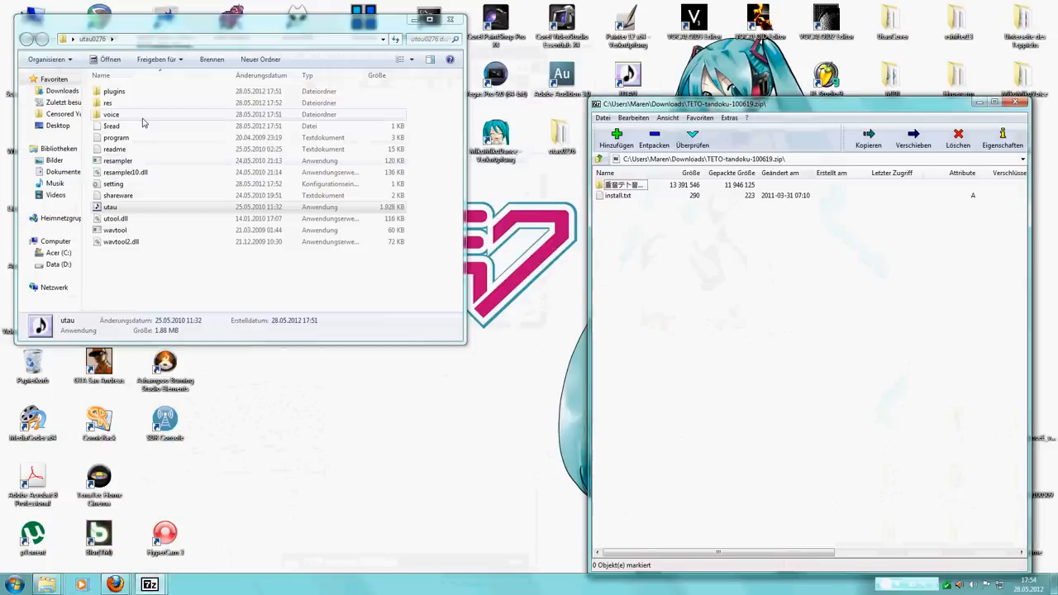
{"action": "double_click", "coordinate": [112, 115]}
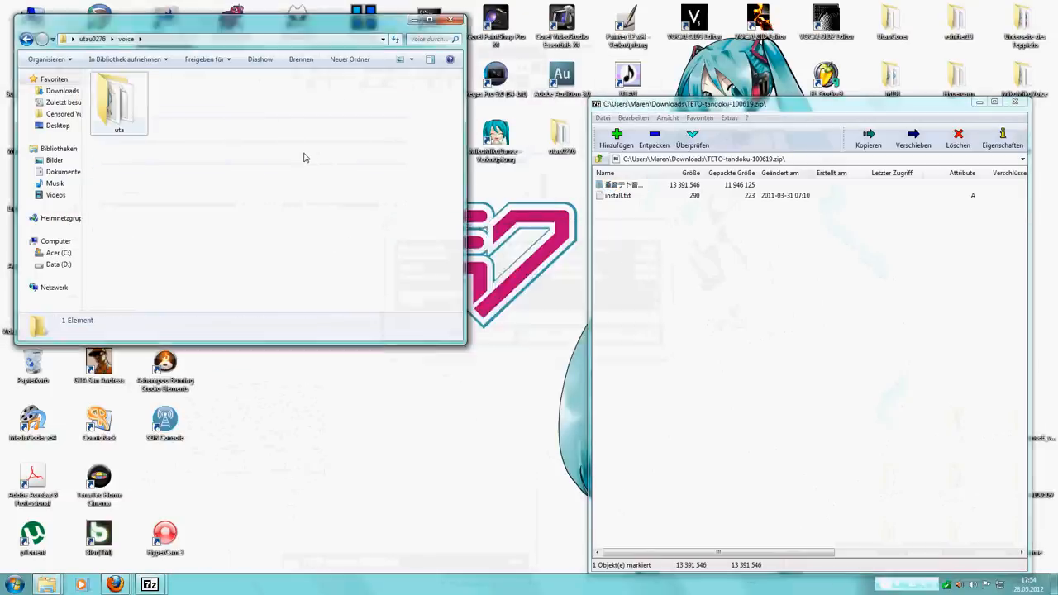
{"action": "double_click", "coordinate": [119, 97]}
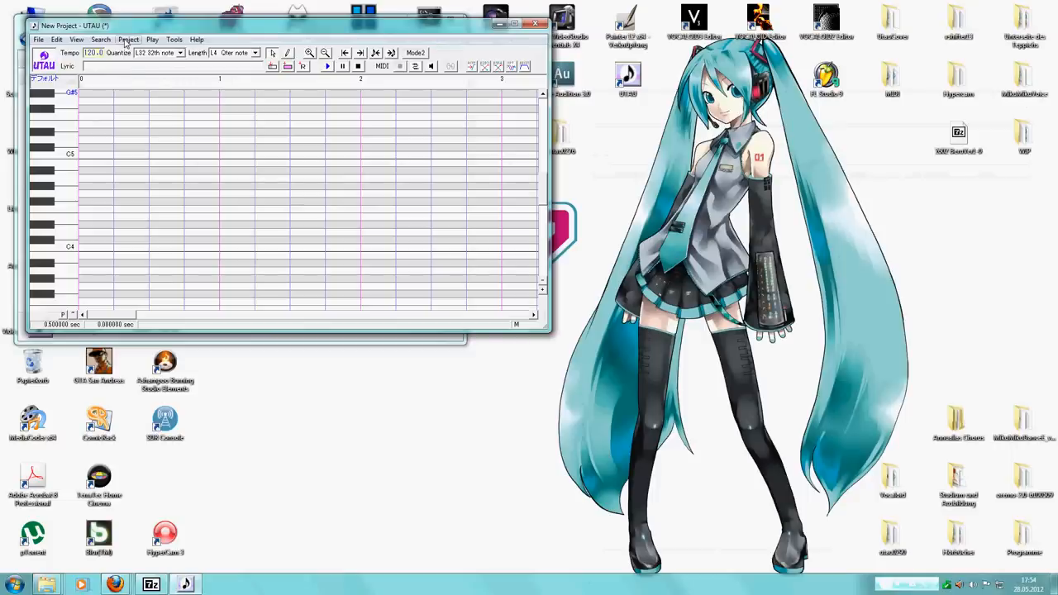
Choose the new Japanese voicebank in Project Configurations and confirm it
{"action": "left_click", "coordinate": [99, 40]}
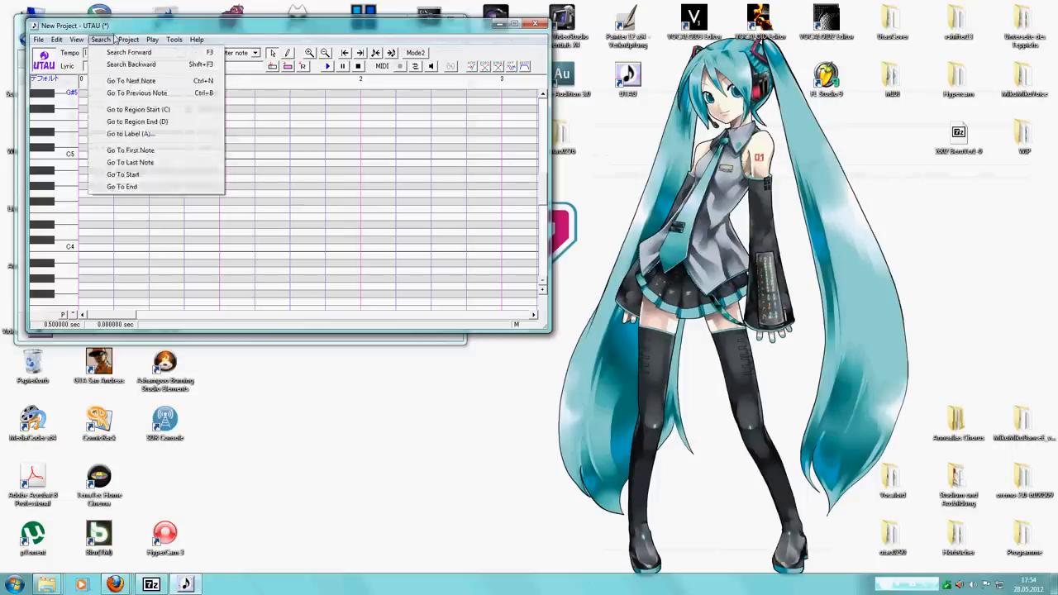
{"action": "left_click", "coordinate": [129, 40]}
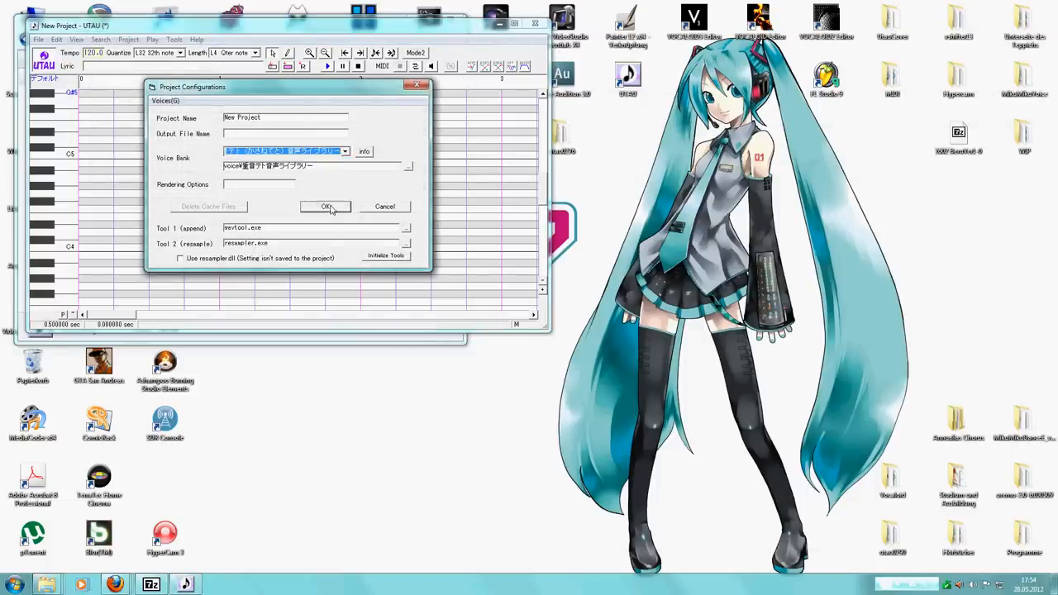
{"action": "left_click", "coordinate": [326, 207]}
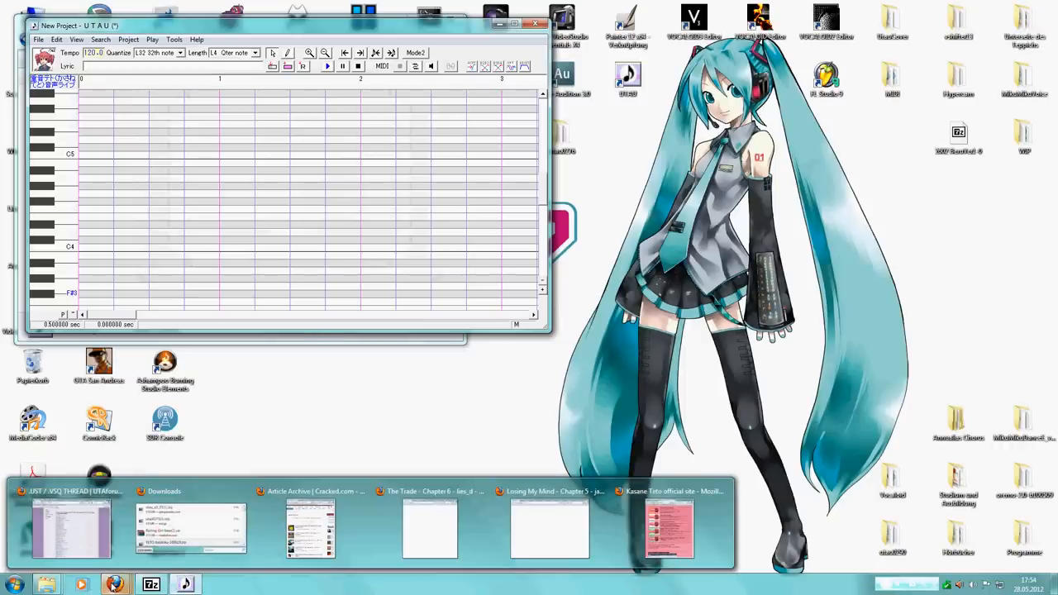
Go to utaforum.net in a new Firefox tab and browse down the board list
{"action": "left_click", "coordinate": [670, 528]}
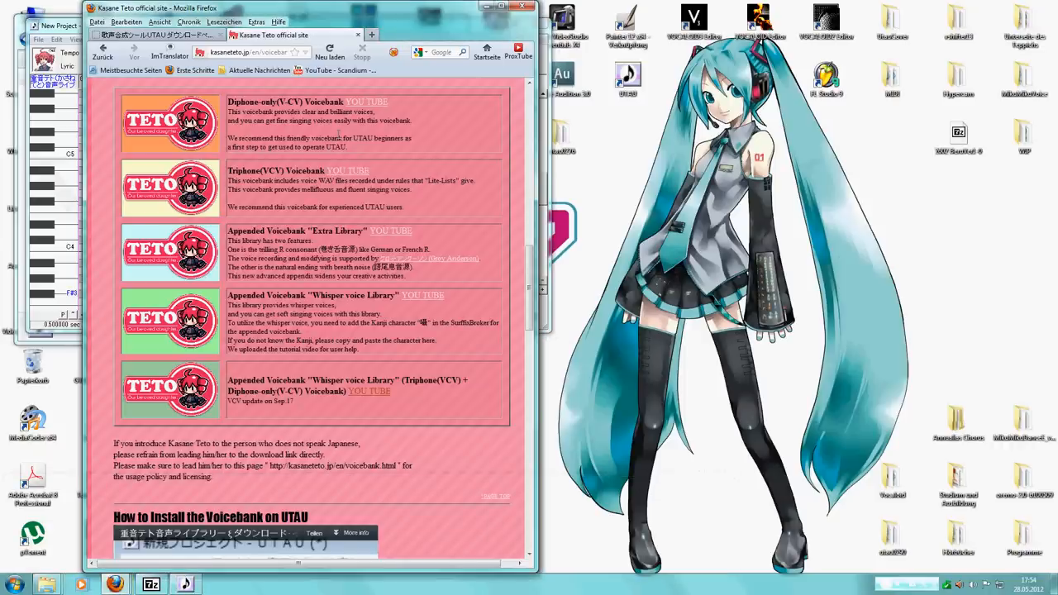
{"action": "mouse_move", "coordinate": [338, 134]}
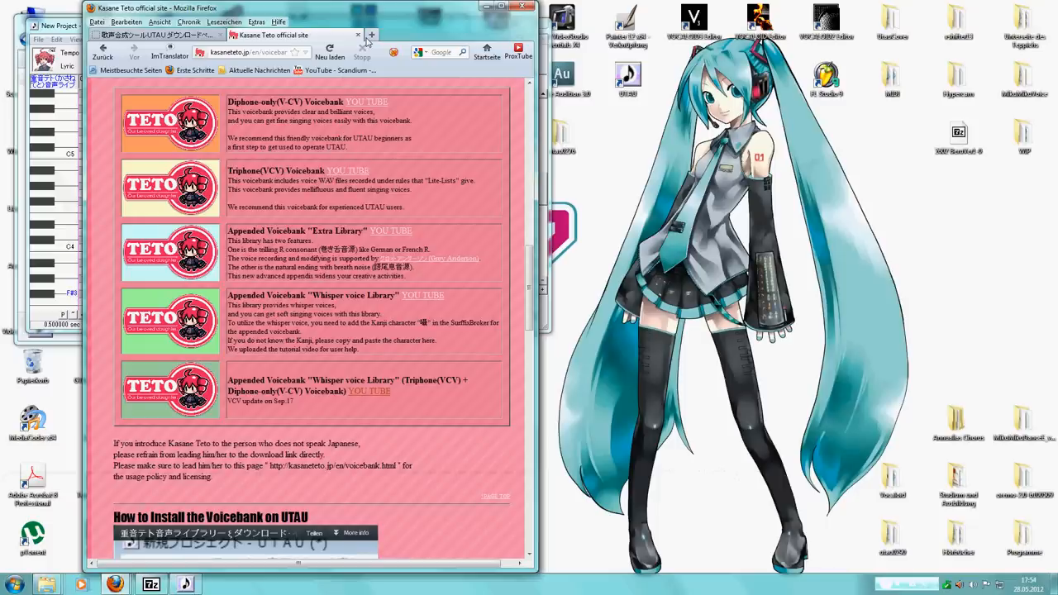
{"action": "left_click", "coordinate": [370, 34]}
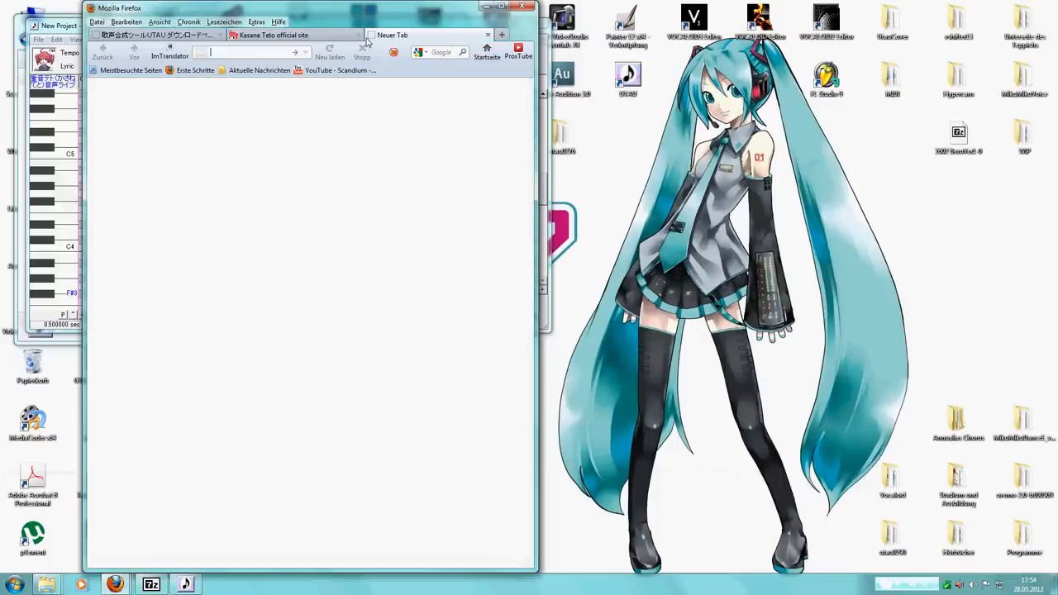
{"action": "type", "text": "www.u"}
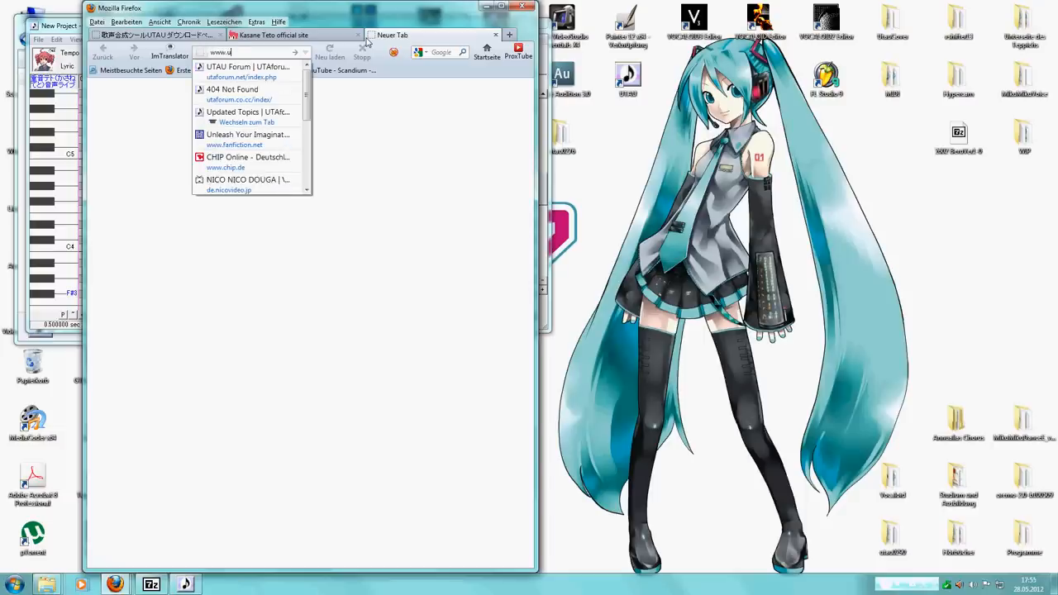
{"action": "type", "text": "taforum"}
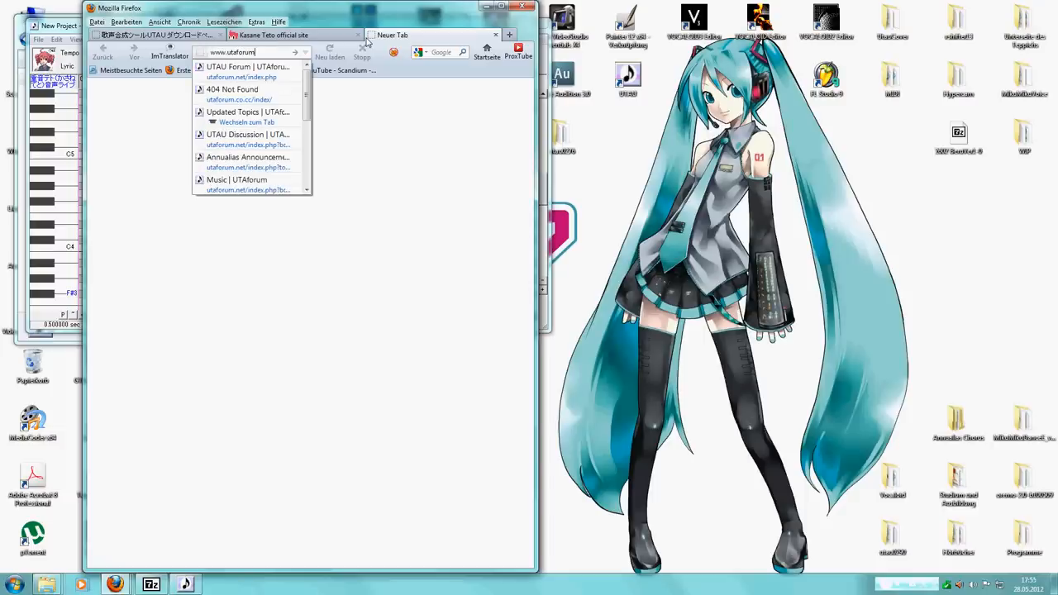
{"action": "left_click", "coordinate": [242, 69]}
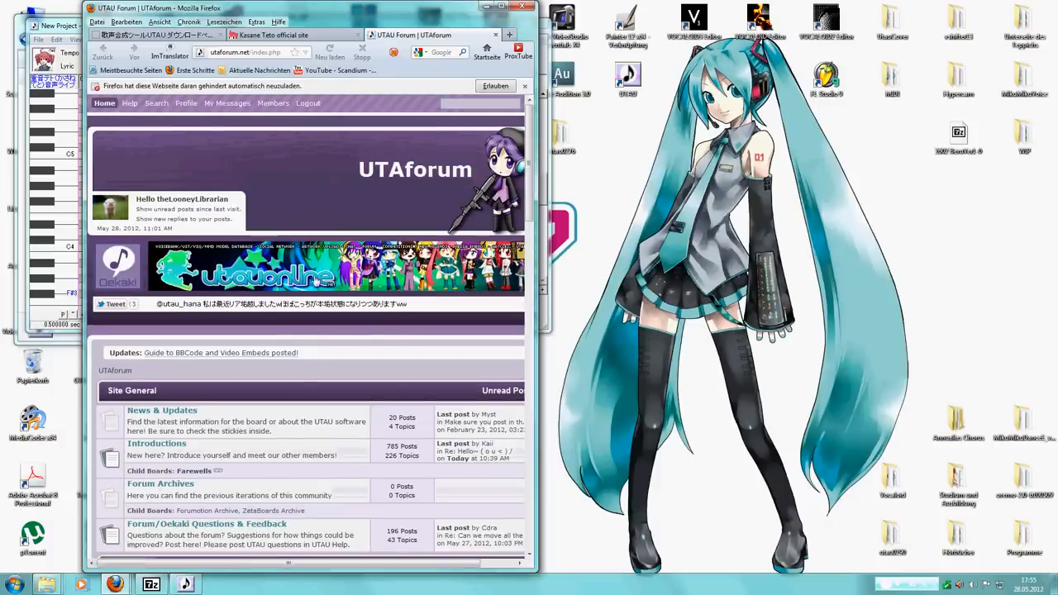
{"action": "scroll", "scroll_direction": "down", "scroll_amount": 3}
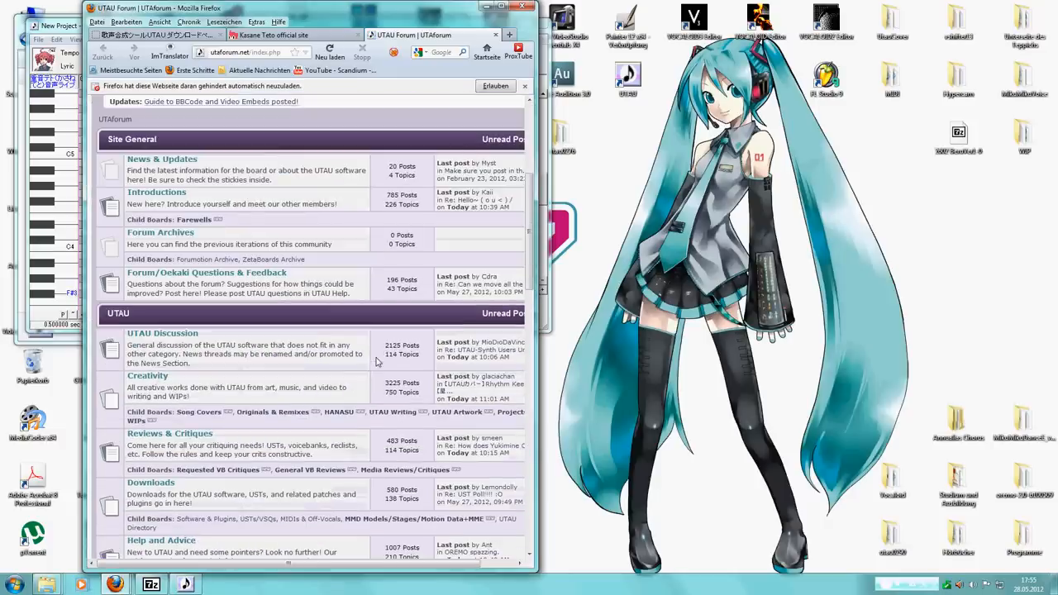
{"action": "scroll", "scroll_direction": "down", "scroll_amount": 3}
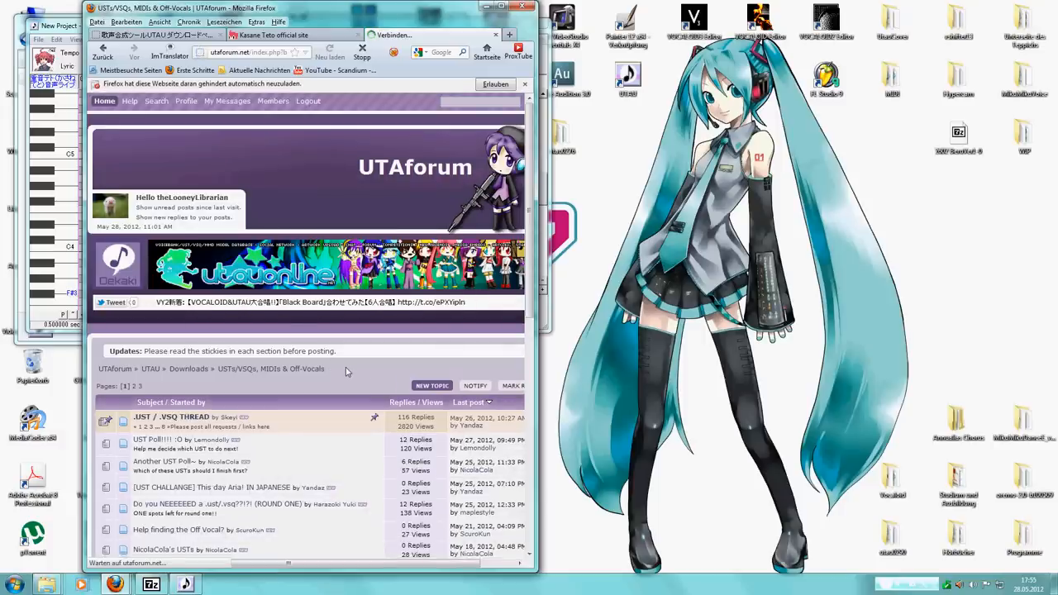
Open the UST / VSQ THREAD and follow one of its listed UST blog links
{"action": "left_click", "coordinate": [167, 417]}
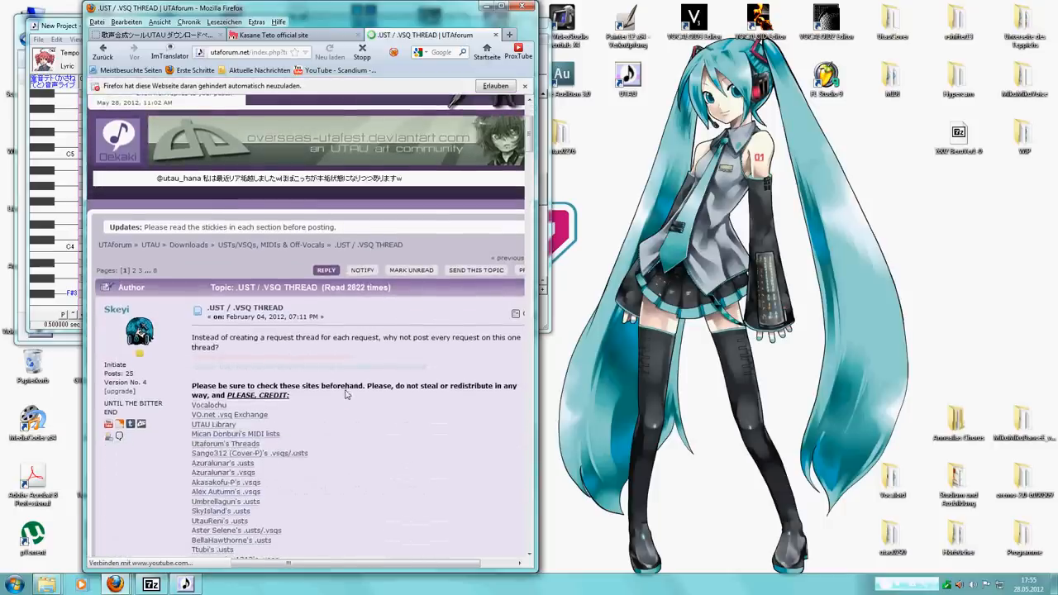
{"action": "scroll", "scroll_direction": "down", "scroll_amount": 3}
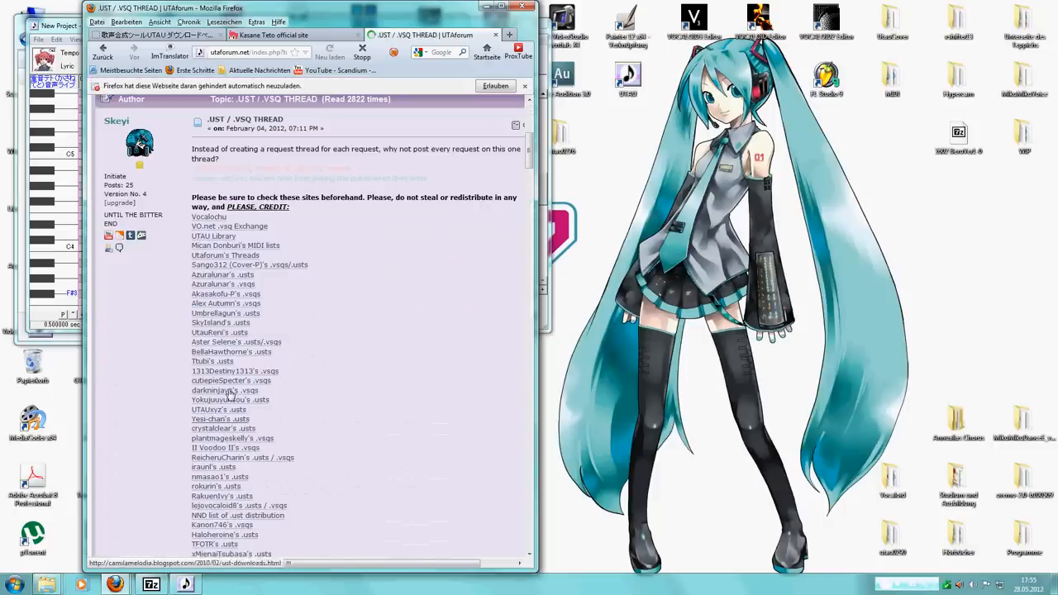
{"action": "left_click", "coordinate": [329, 48]}
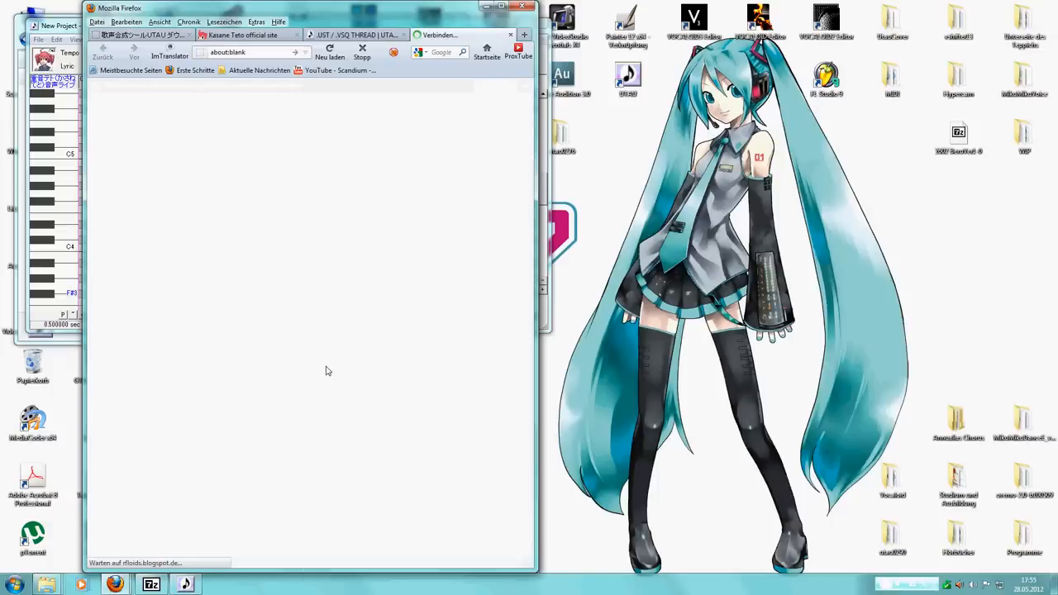
{"action": "mouse_move", "coordinate": [301, 251]}
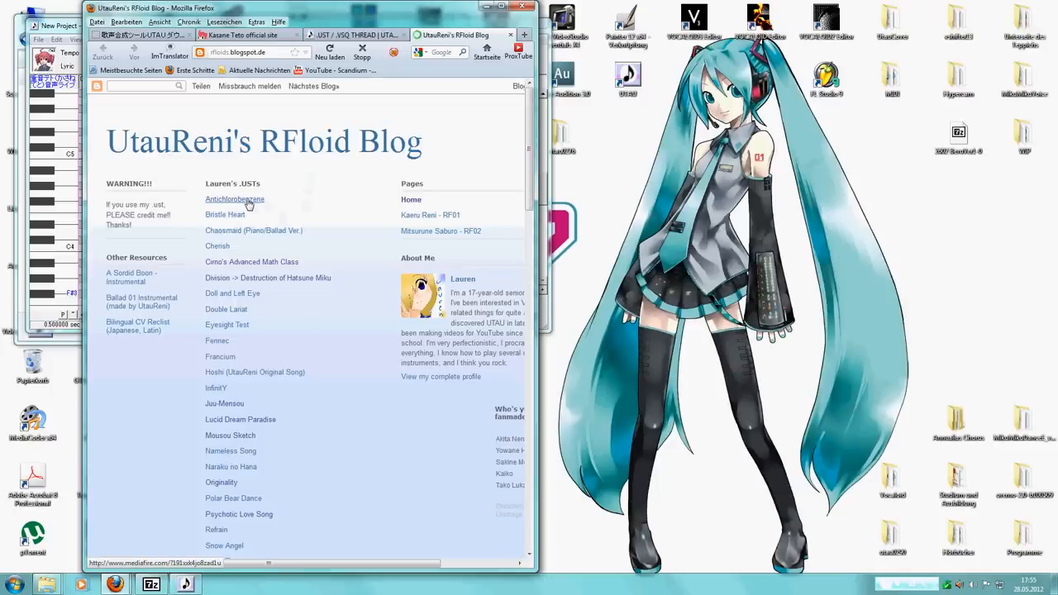
Download the antichlorobenzene UST zip from its MediaFire page via Lauren's USTs link
{"action": "left_click", "coordinate": [235, 198]}
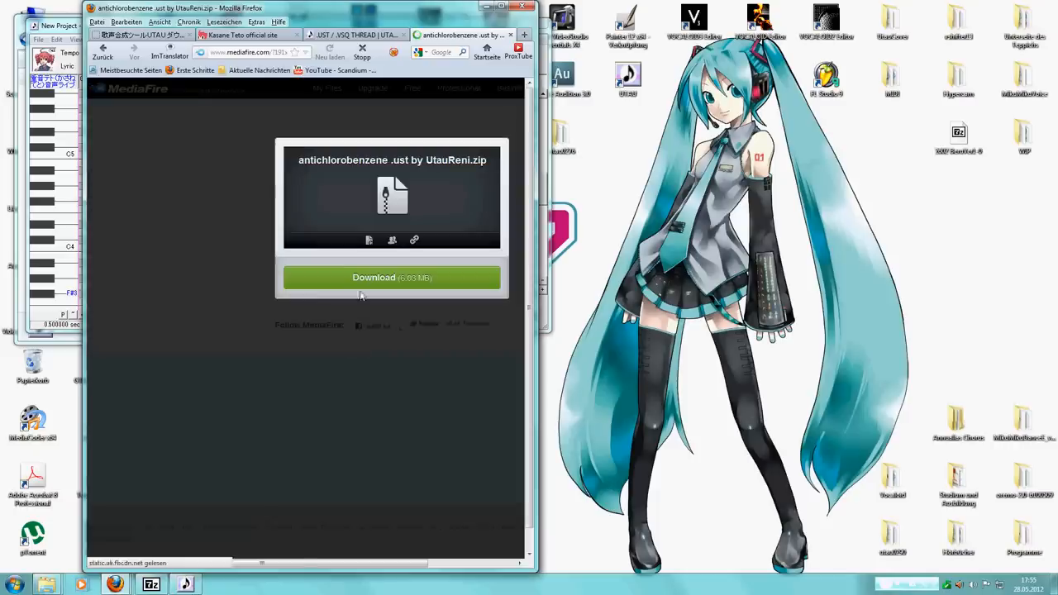
{"action": "left_click", "coordinate": [390, 278]}
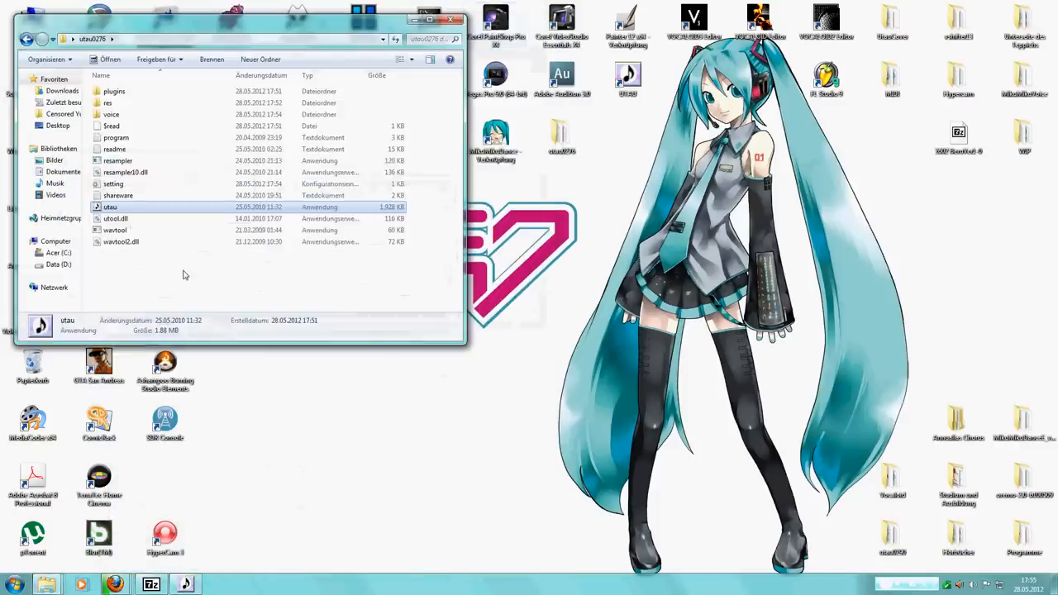
Create a UST folder in utau0276 and extract the antichlorobenzene zip's files into it
{"action": "left_click", "coordinate": [145, 278]}
{"action": "type", "text": "UST"}
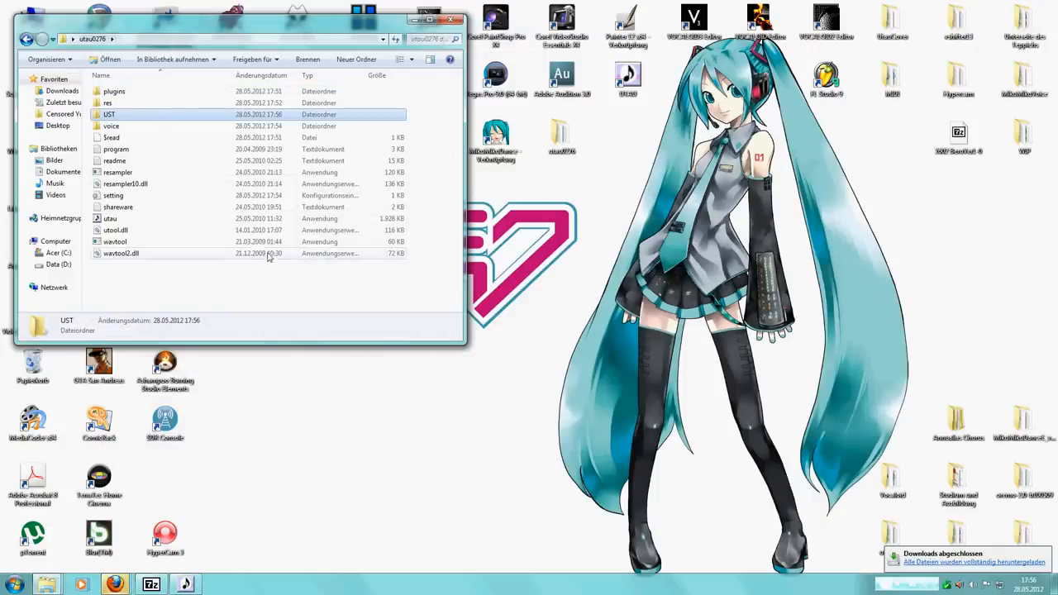
{"action": "double_click", "coordinate": [109, 114]}
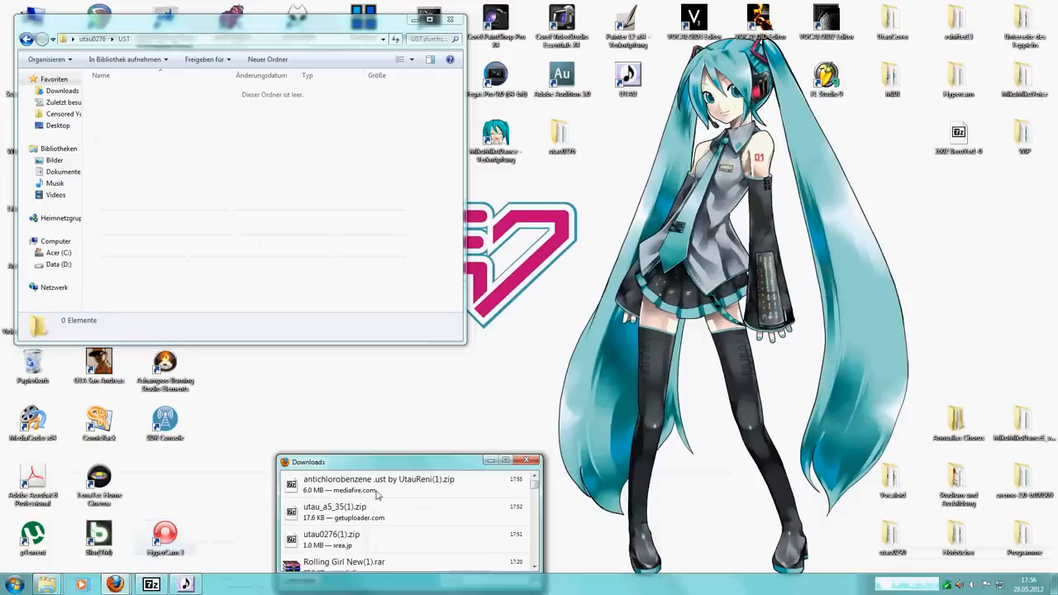
{"action": "left_click", "coordinate": [377, 485]}
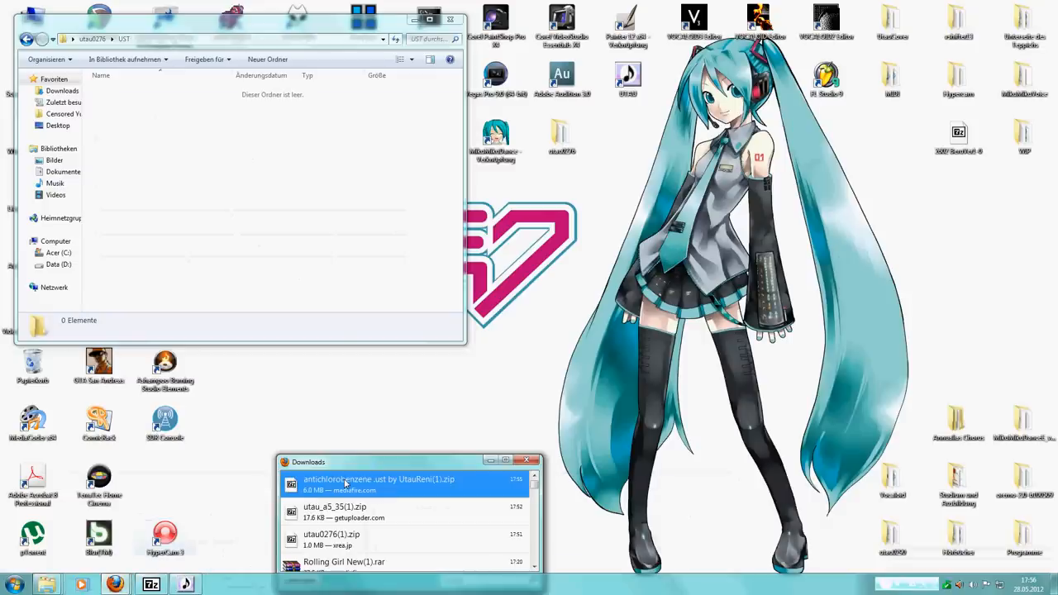
{"action": "double_click", "coordinate": [377, 483]}
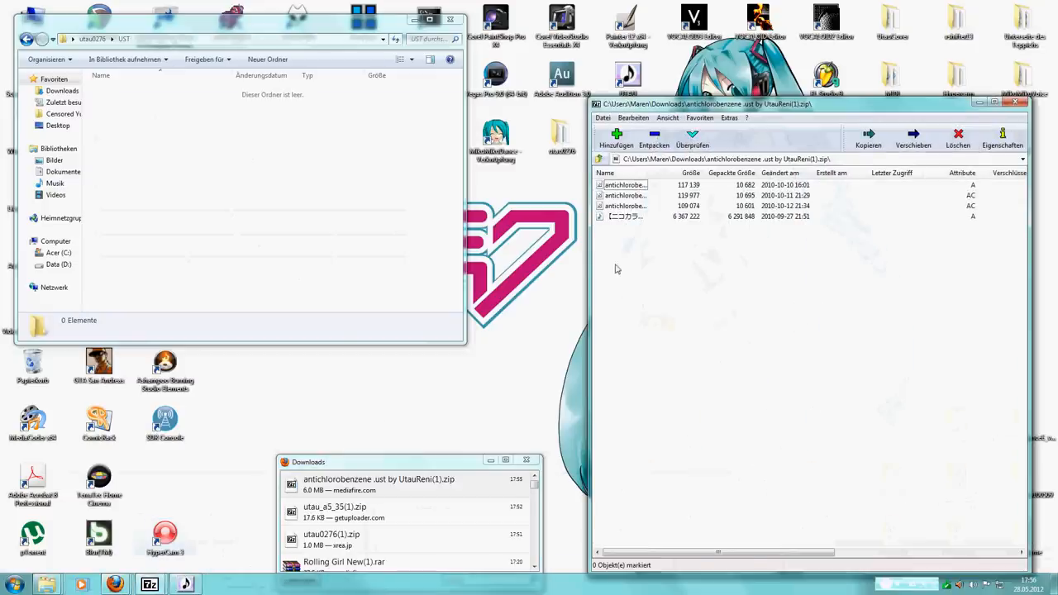
{"action": "left_click", "coordinate": [868, 135]}
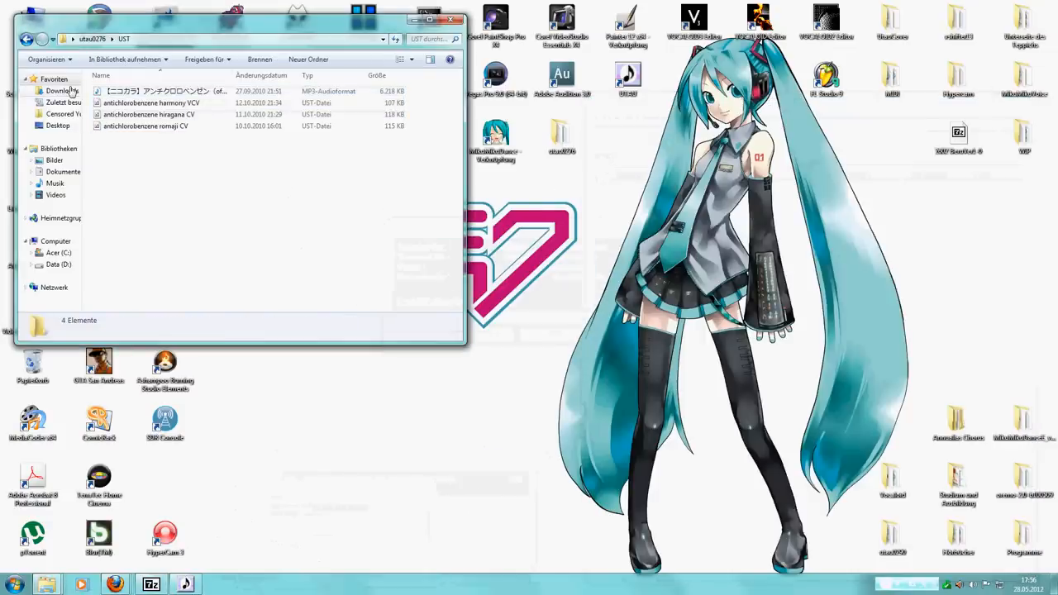
{"action": "mouse_move", "coordinate": [198, 245]}
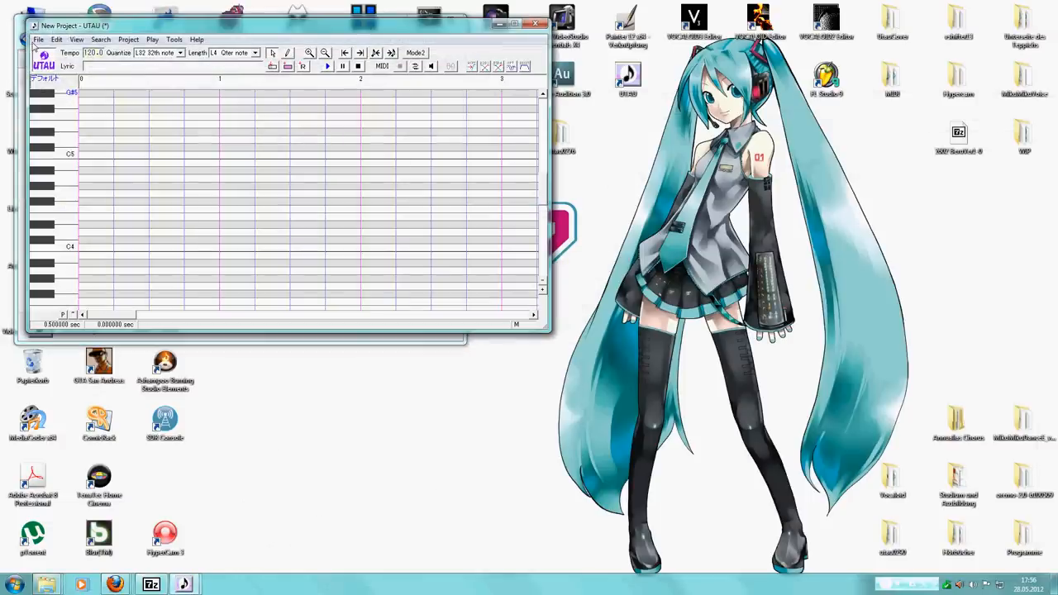
Load the antichlorobenzene hiragana CV .ust from Desktop\utau0276\UST into UTAU
{"action": "left_click", "coordinate": [38, 40]}
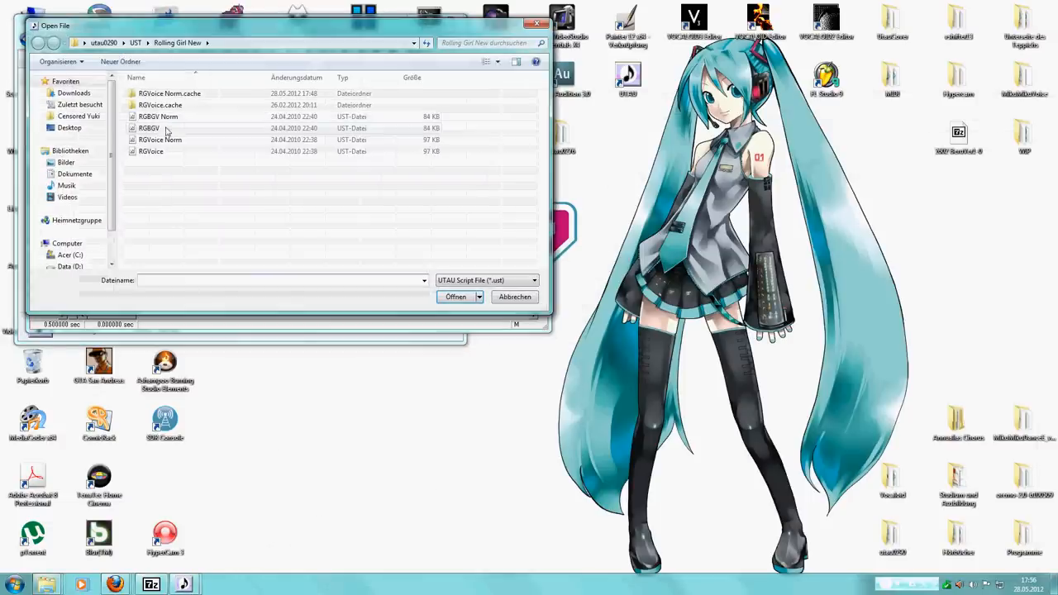
{"action": "left_click", "coordinate": [69, 129]}
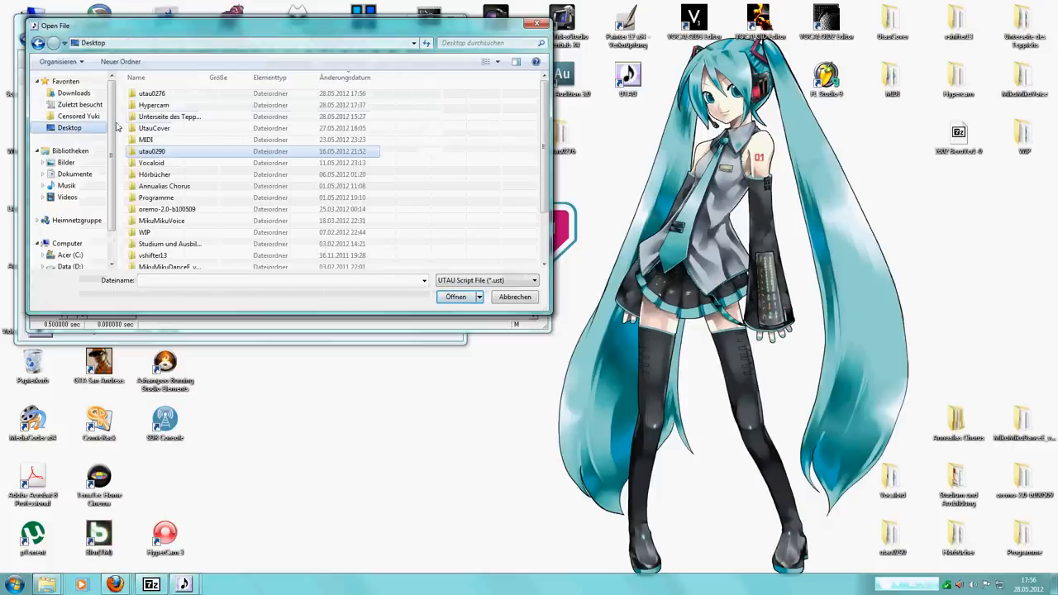
{"action": "double_click", "coordinate": [152, 92]}
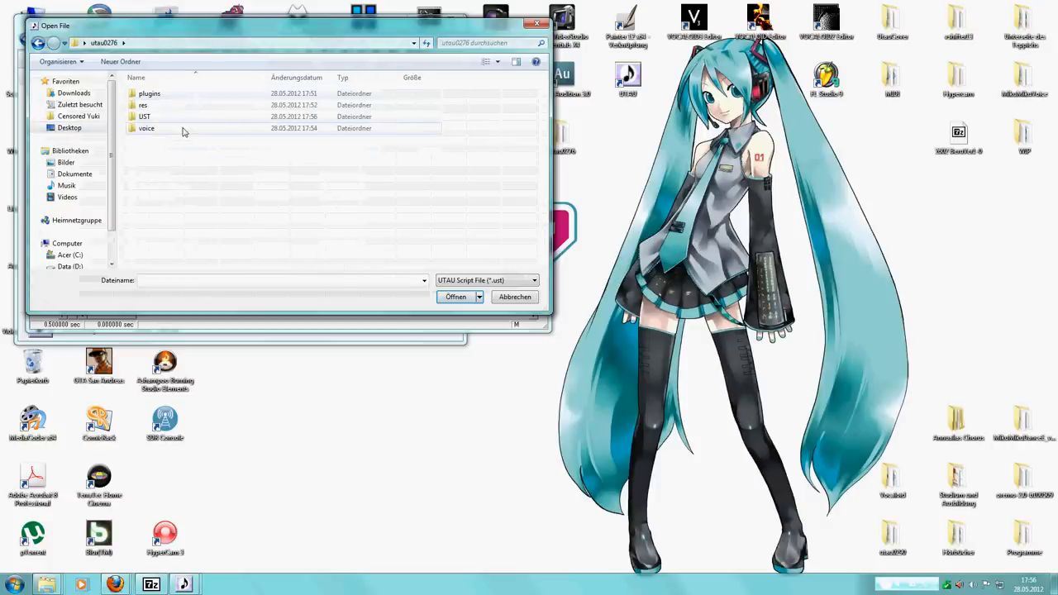
{"action": "double_click", "coordinate": [144, 116]}
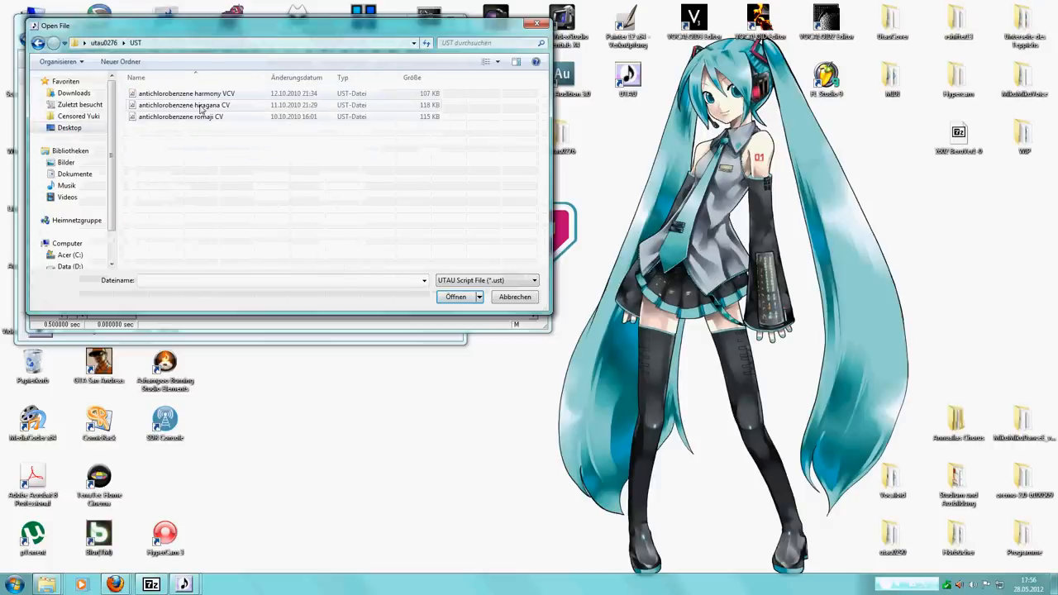
{"action": "left_click", "coordinate": [185, 106]}
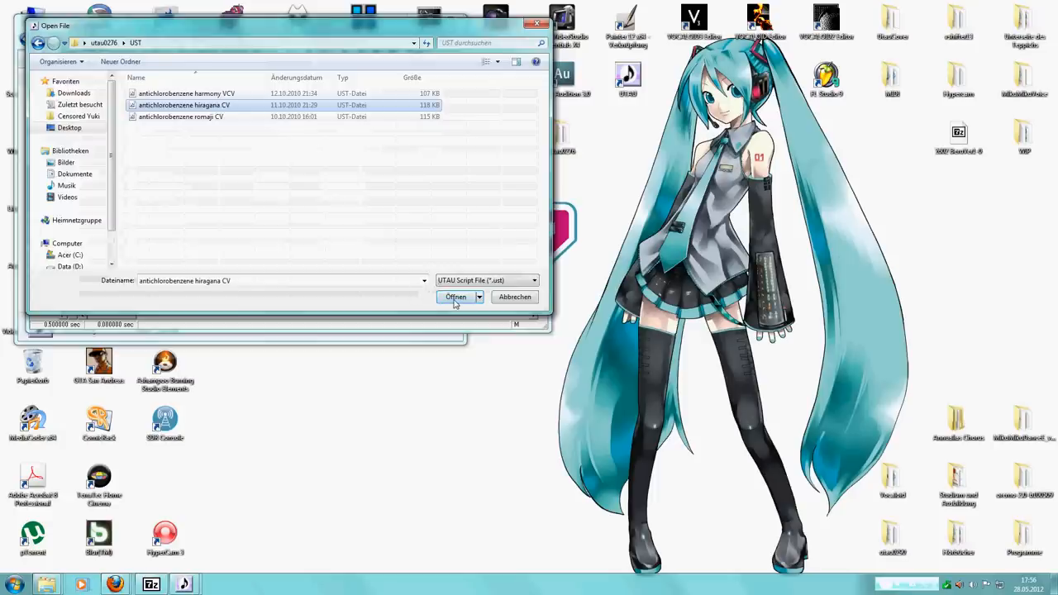
{"action": "left_click", "coordinate": [457, 298]}
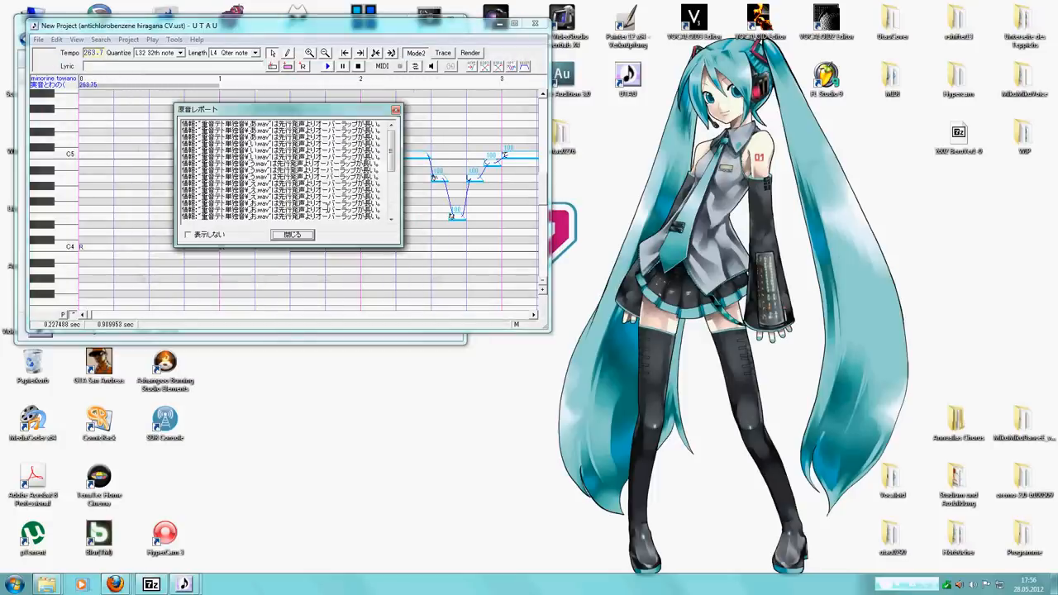
{"action": "left_click", "coordinate": [291, 234]}
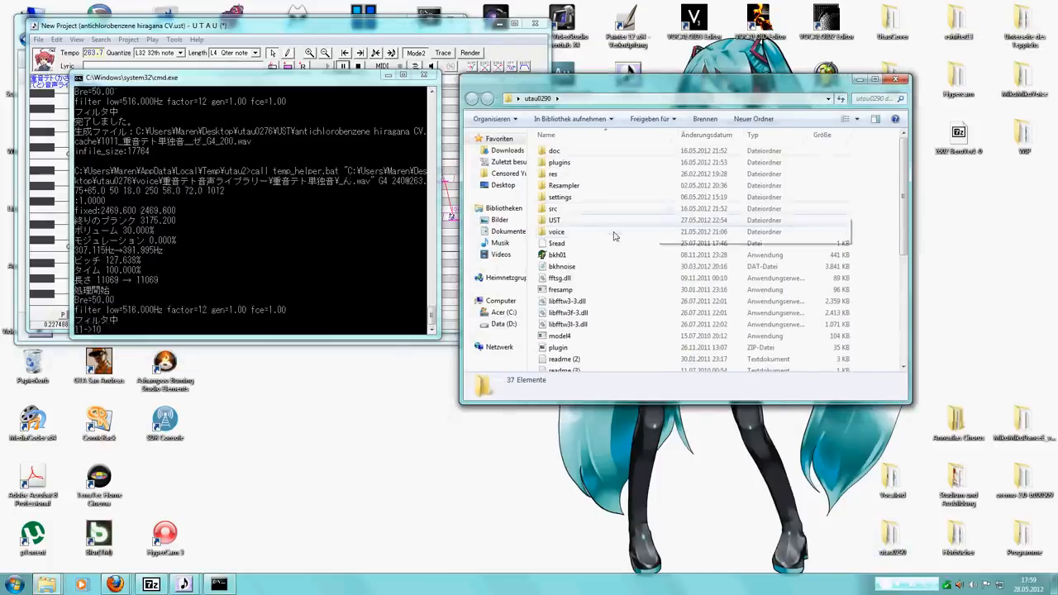
Open an item in the UTAU folder in Explorer before returning to the editor
{"action": "double_click", "coordinate": [554, 220]}
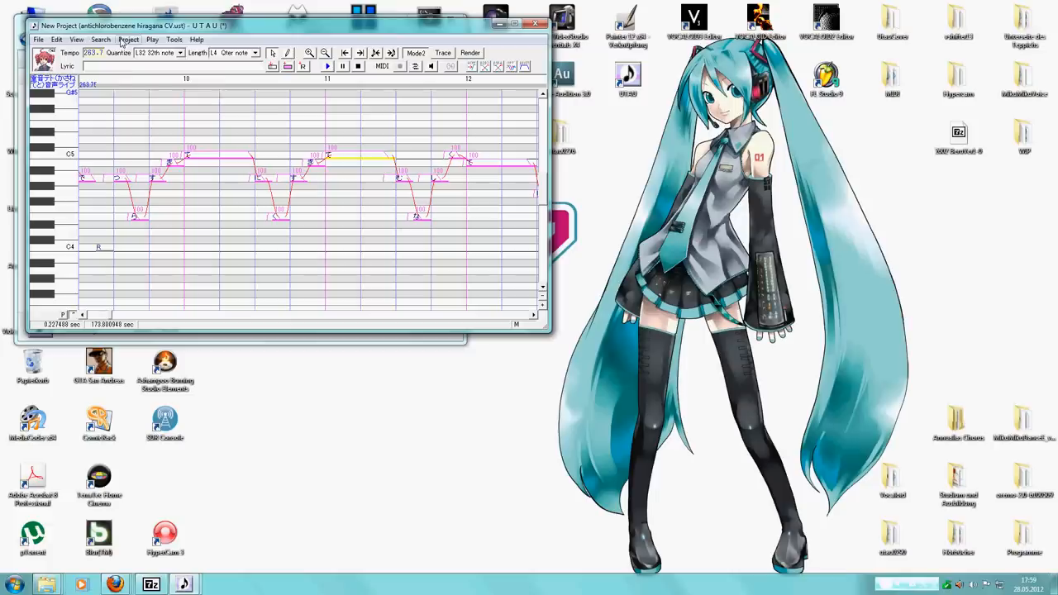
Render the song to a WAV named from 'TetoAnt' saved on the Desktop
{"action": "left_click", "coordinate": [129, 39]}
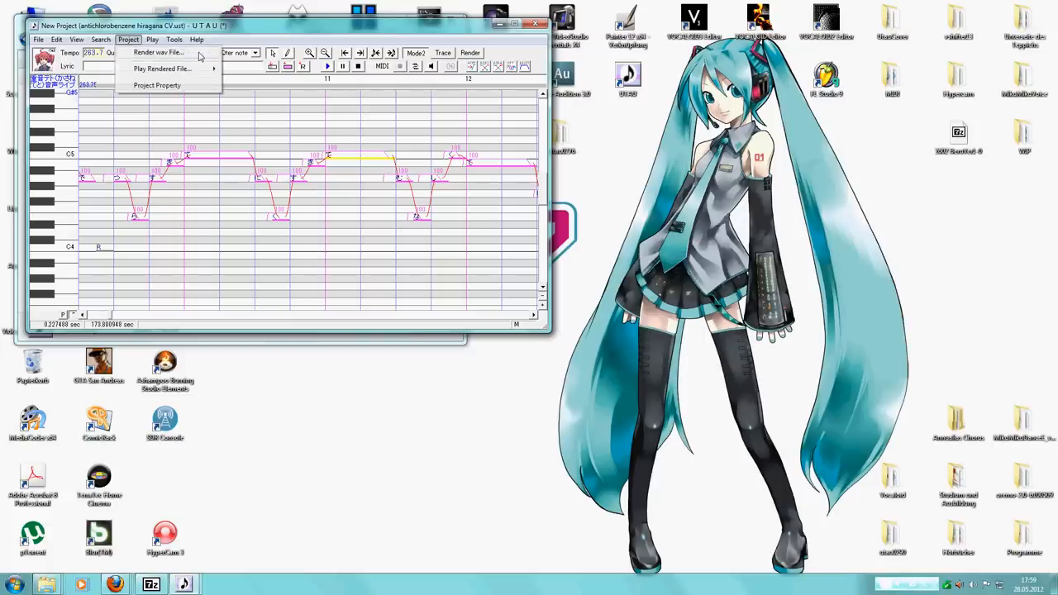
{"action": "mouse_move", "coordinate": [189, 59]}
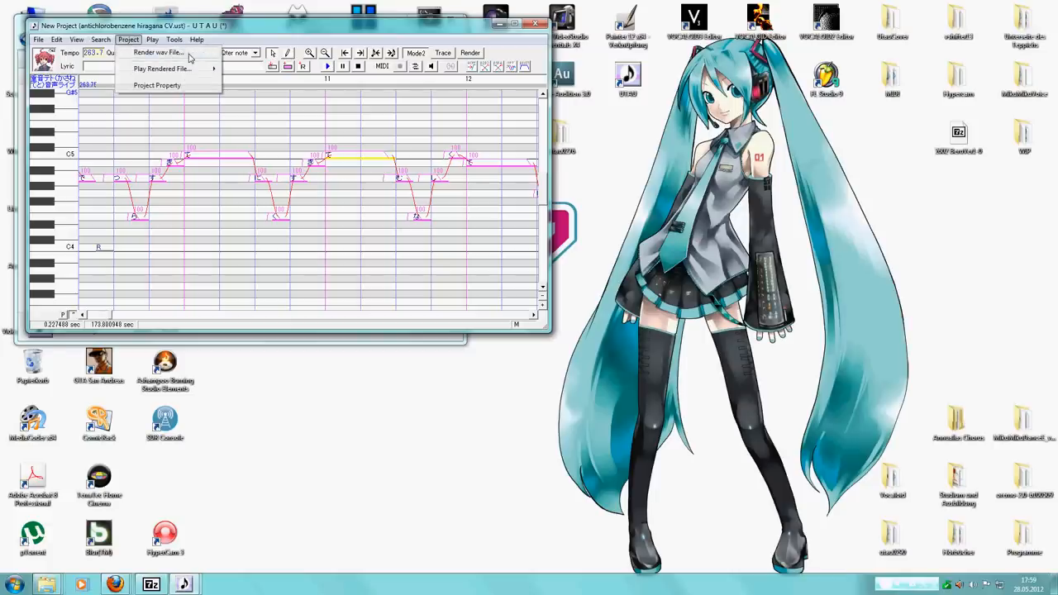
{"action": "left_click", "coordinate": [157, 51]}
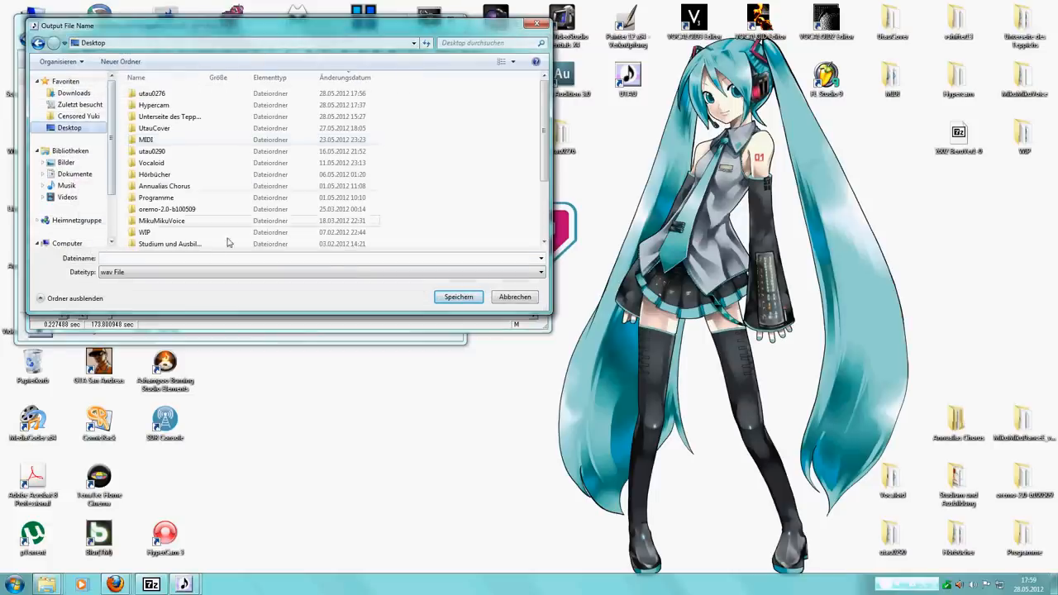
{"action": "type", "text": "T"}
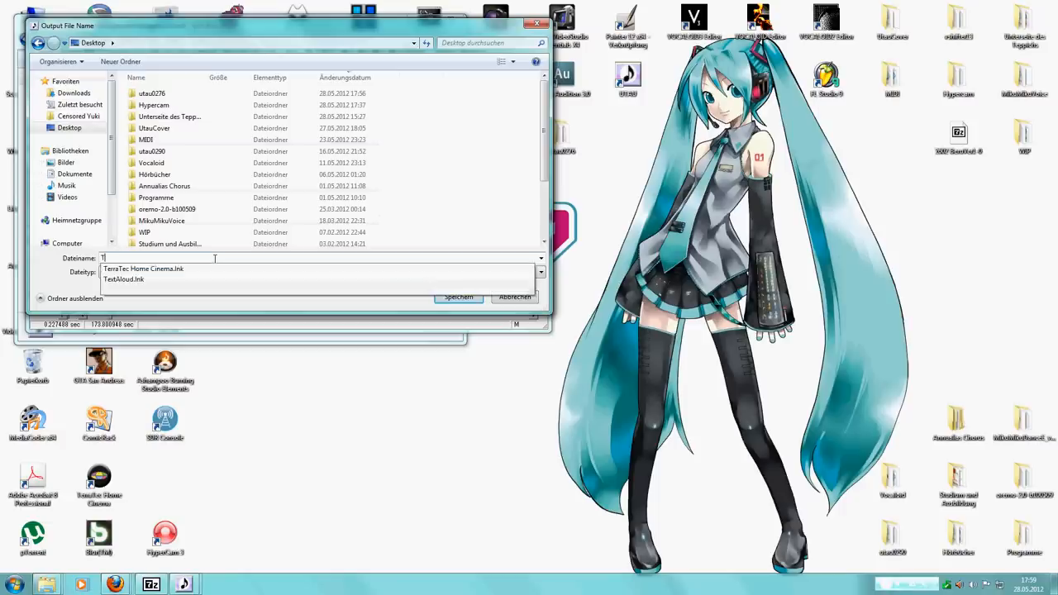
{"action": "type", "text": "TetoAn"}
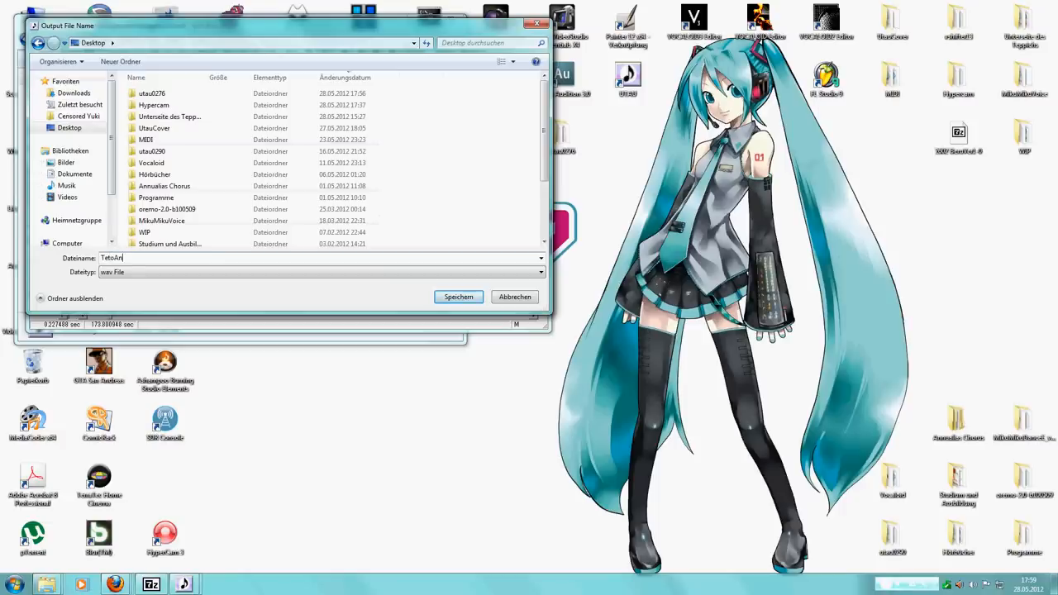
{"action": "type", "text": "t"}
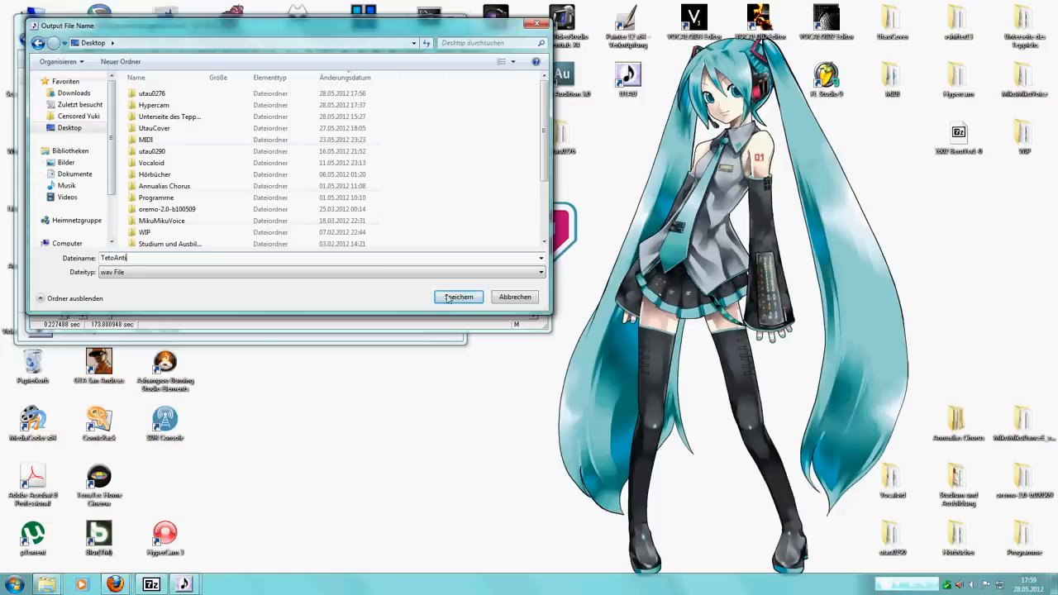
{"action": "left_click", "coordinate": [459, 298]}
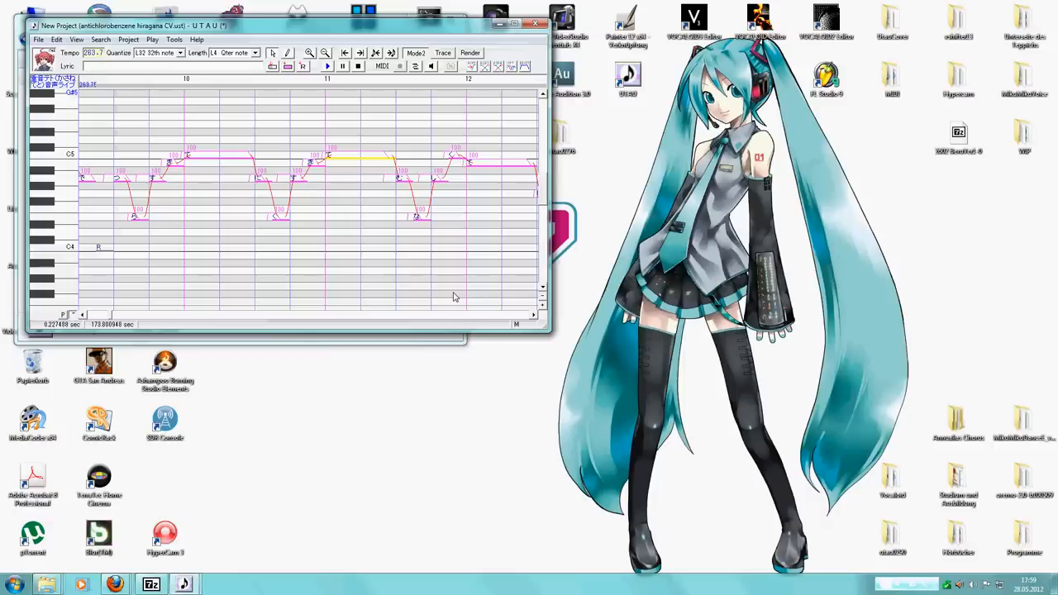
{"action": "mouse_move", "coordinate": [201, 291]}
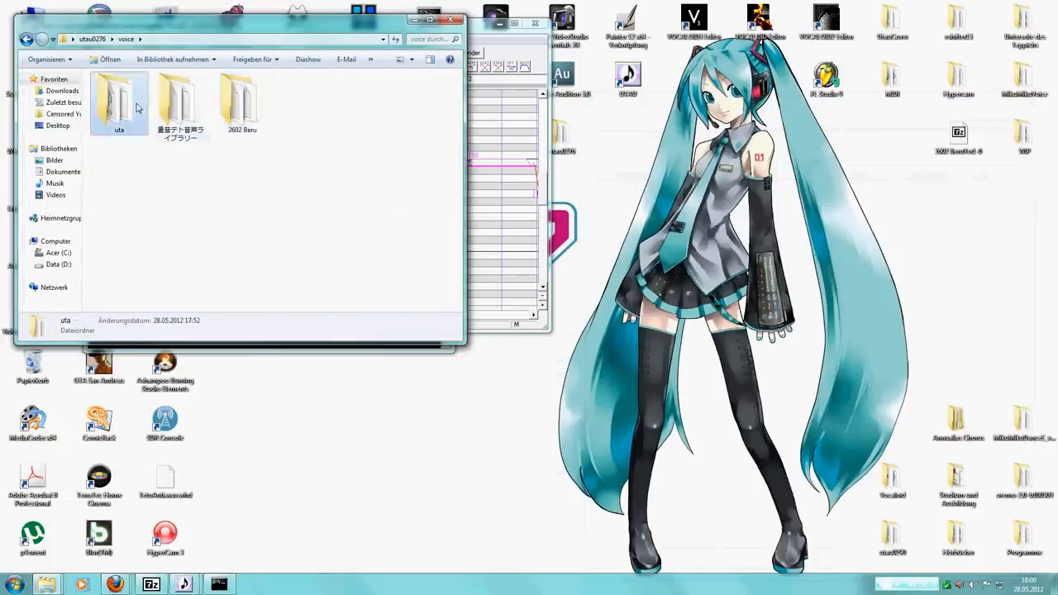
Browse the uta voicebank folder, acknowledge the 'Created .wav' message and close Explorer
{"action": "double_click", "coordinate": [119, 100]}
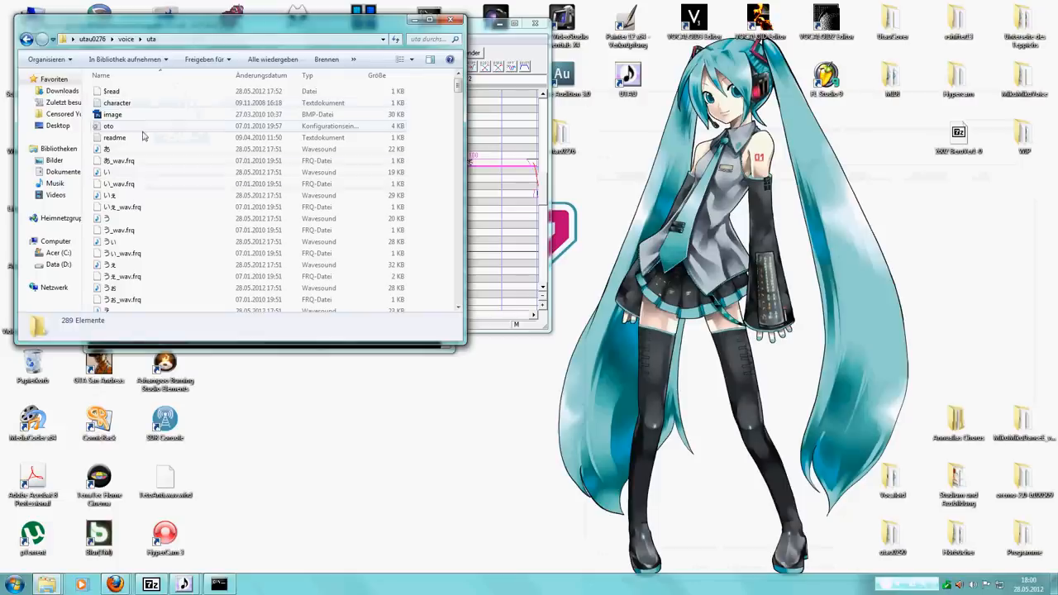
{"action": "mouse_move", "coordinate": [142, 136]}
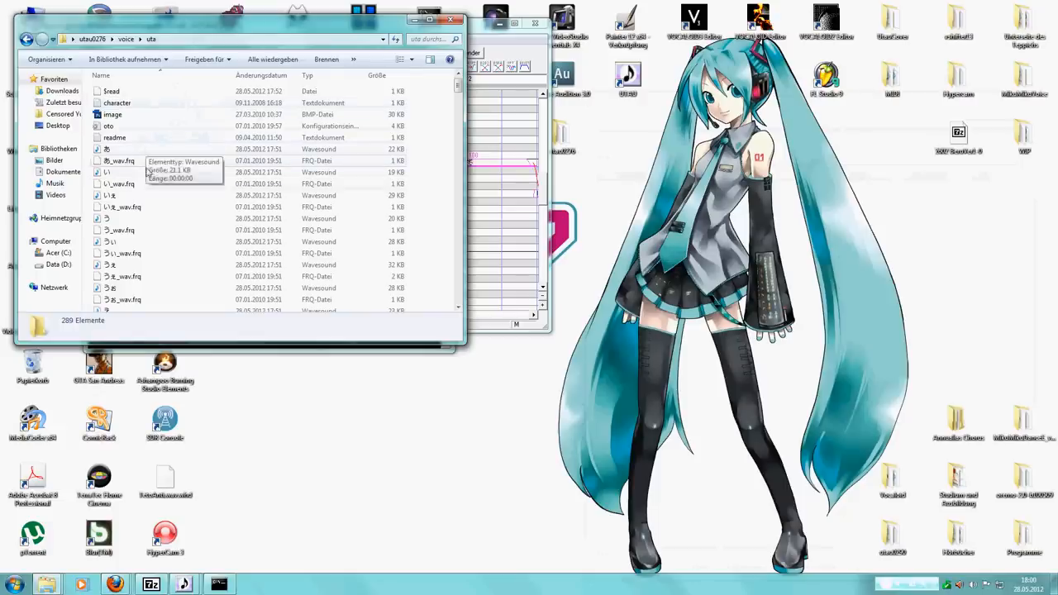
{"action": "scroll", "scroll_direction": "down", "scroll_amount": 3}
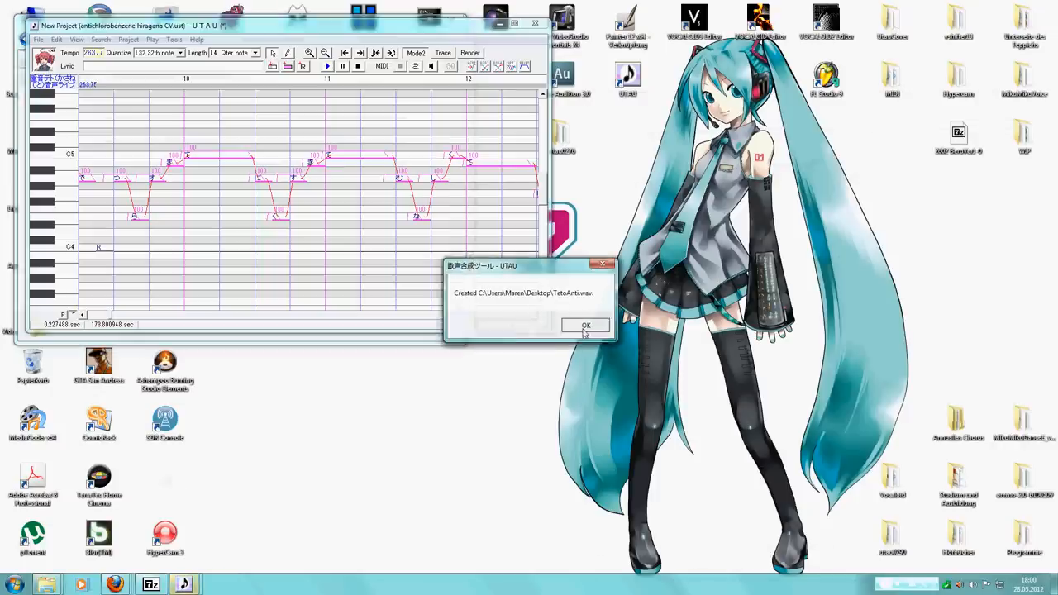
{"action": "left_click", "coordinate": [585, 324]}
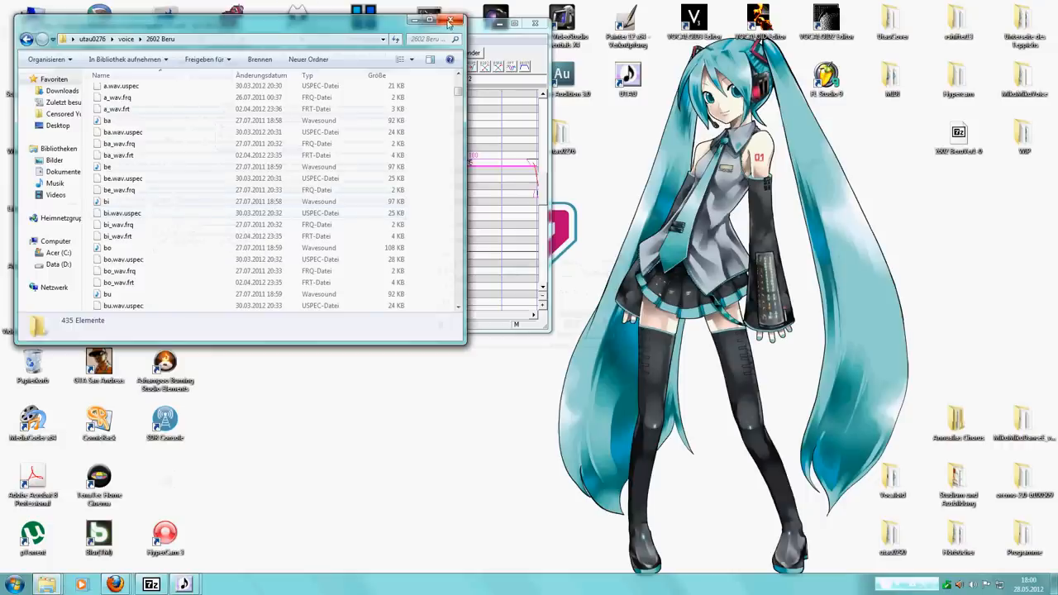
{"action": "left_click", "coordinate": [450, 19]}
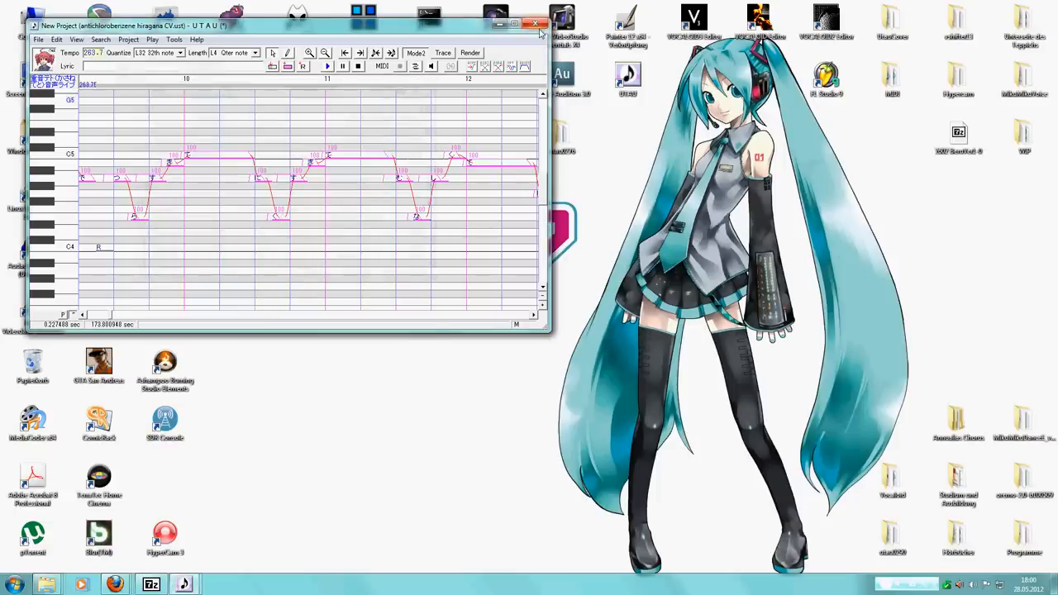
Close the song, relaunch UTAU and set the new project's voicebank to 2002 Beru
{"action": "left_click", "coordinate": [516, 25]}
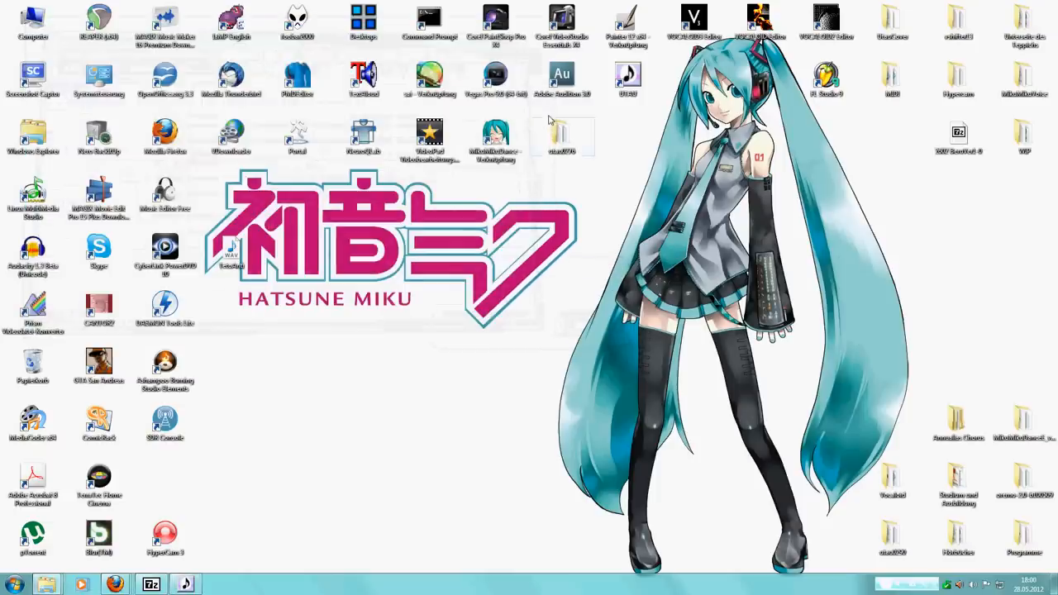
{"action": "double_click", "coordinate": [566, 135]}
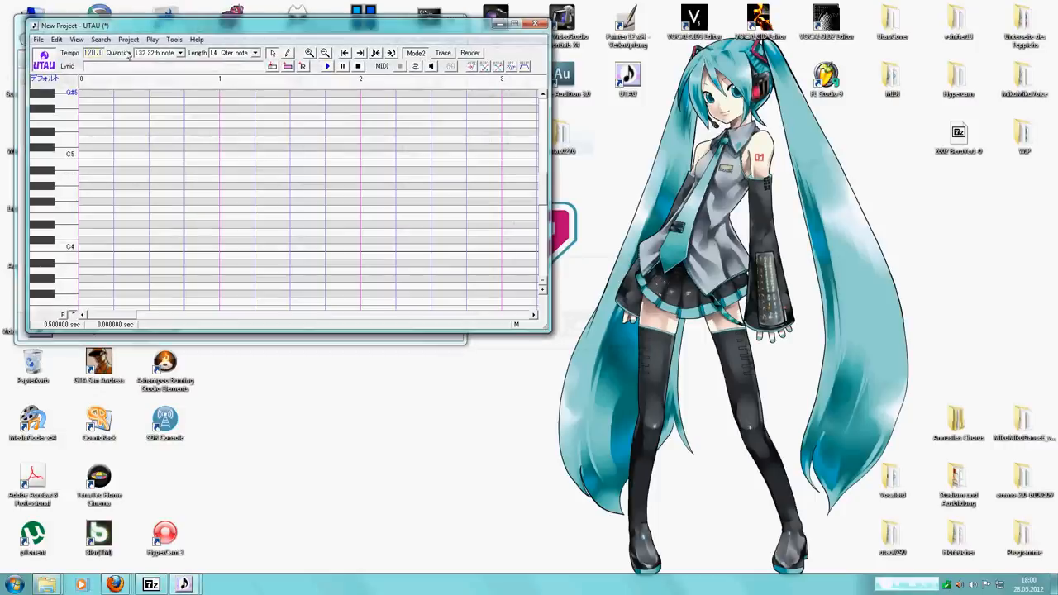
{"action": "left_click", "coordinate": [129, 40]}
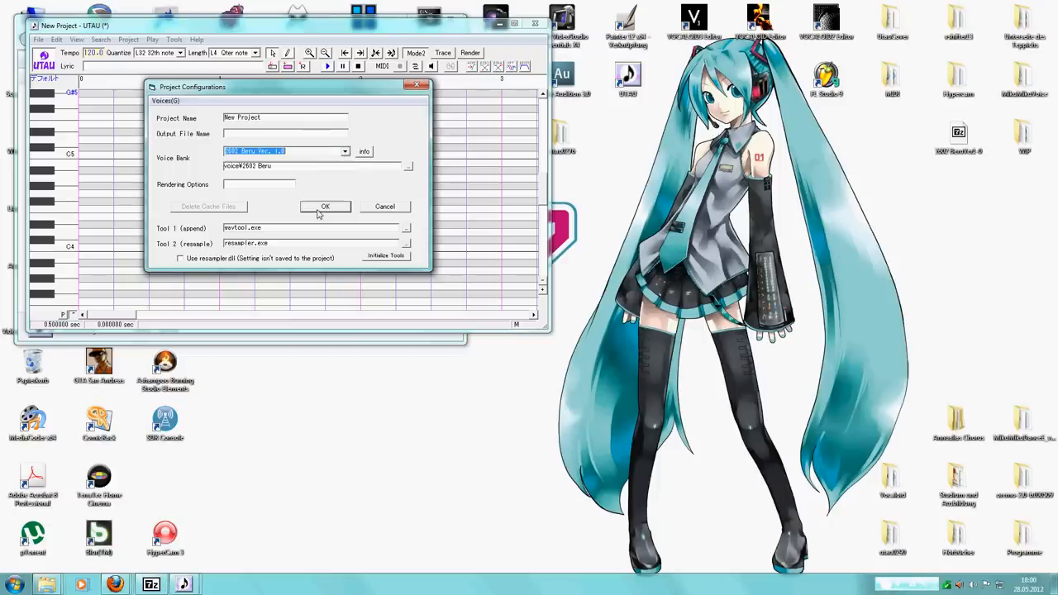
{"action": "left_click", "coordinate": [324, 207]}
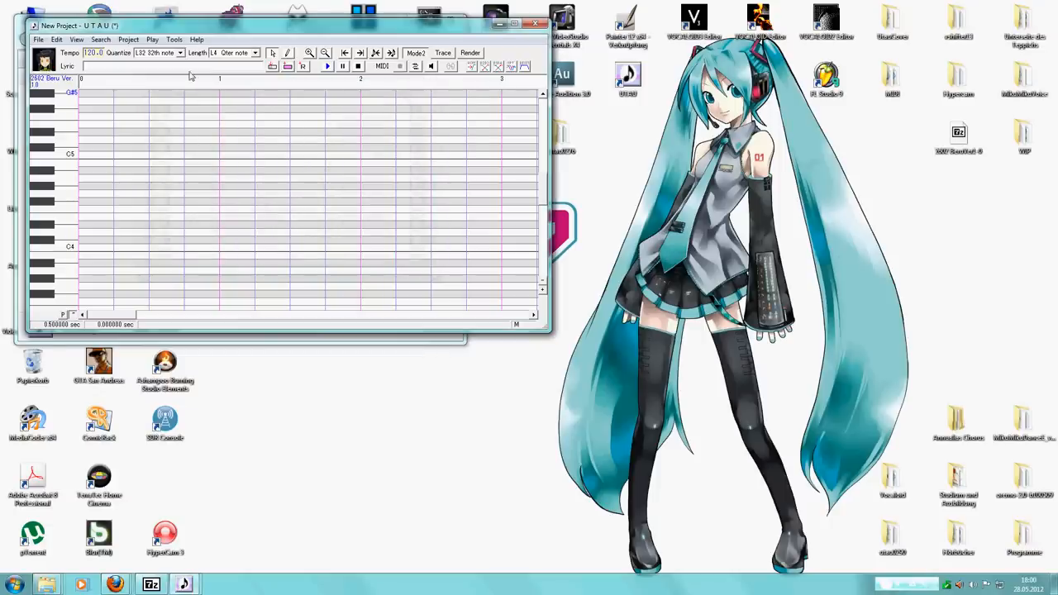
In Voice Configurations for 2002 Beru, select a.wav and show its waveform editor
{"action": "left_click", "coordinate": [173, 40]}
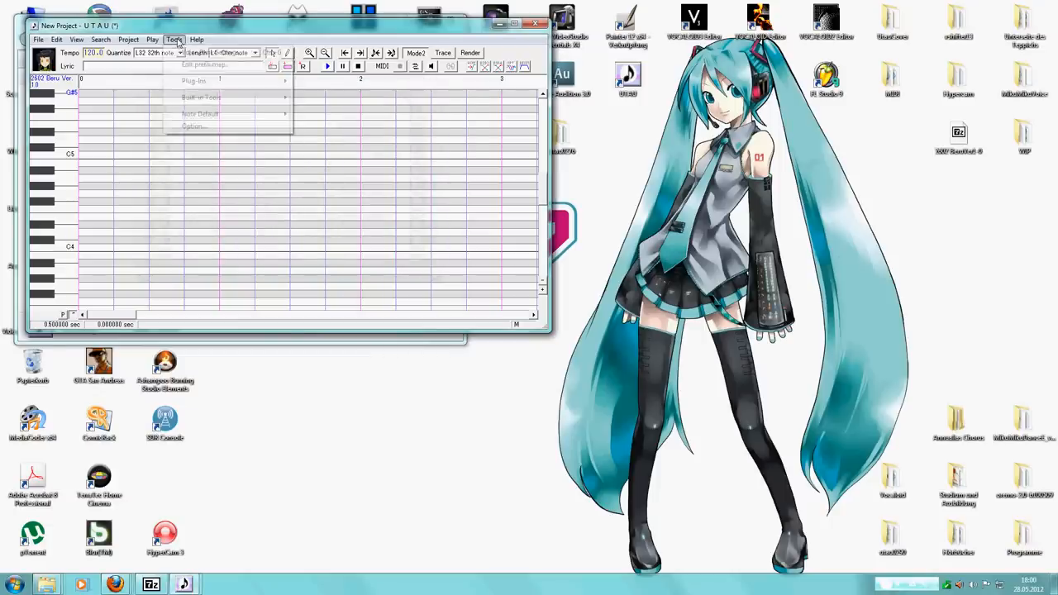
{"action": "left_click", "coordinate": [185, 64]}
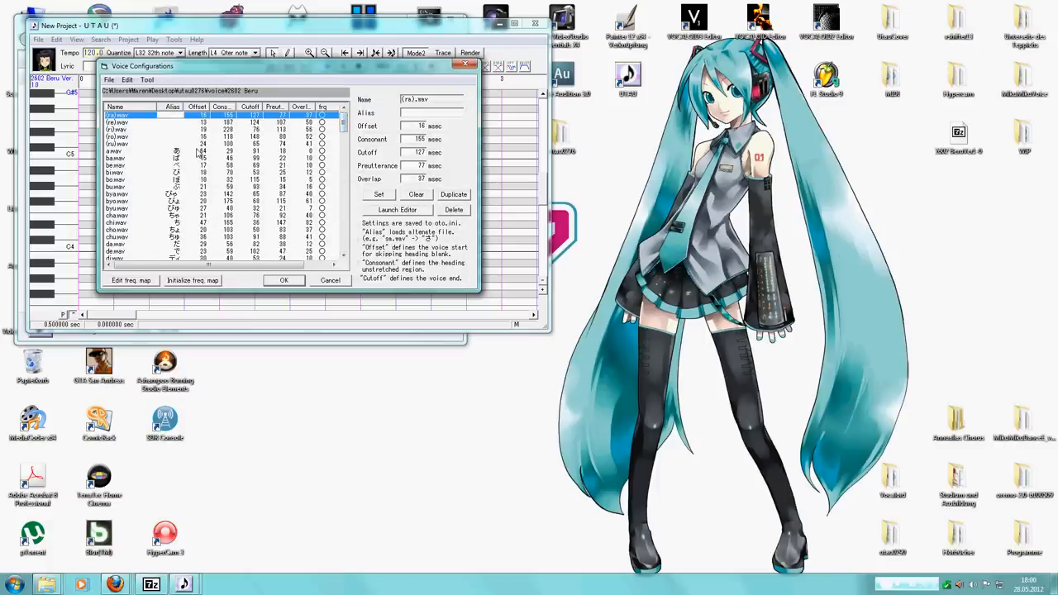
{"action": "left_click", "coordinate": [148, 159]}
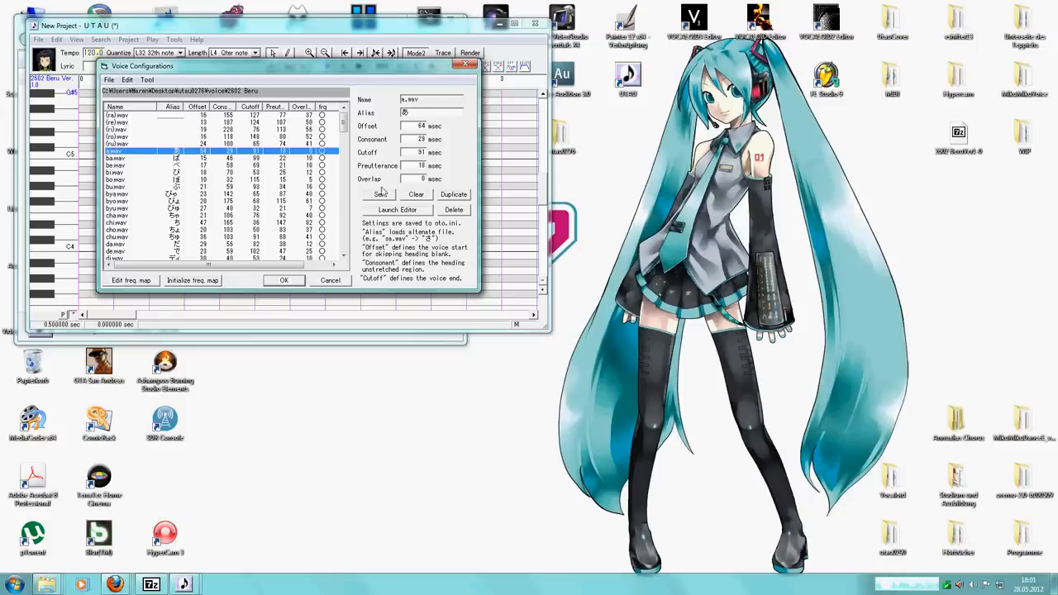
{"action": "left_click", "coordinate": [397, 209]}
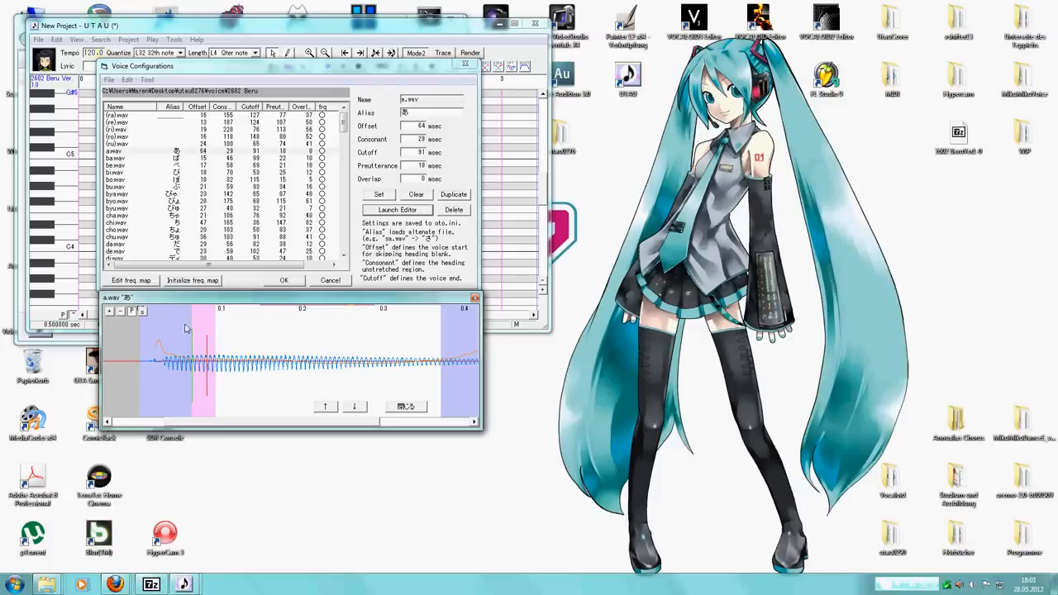
{"action": "mouse_move", "coordinate": [400, 410]}
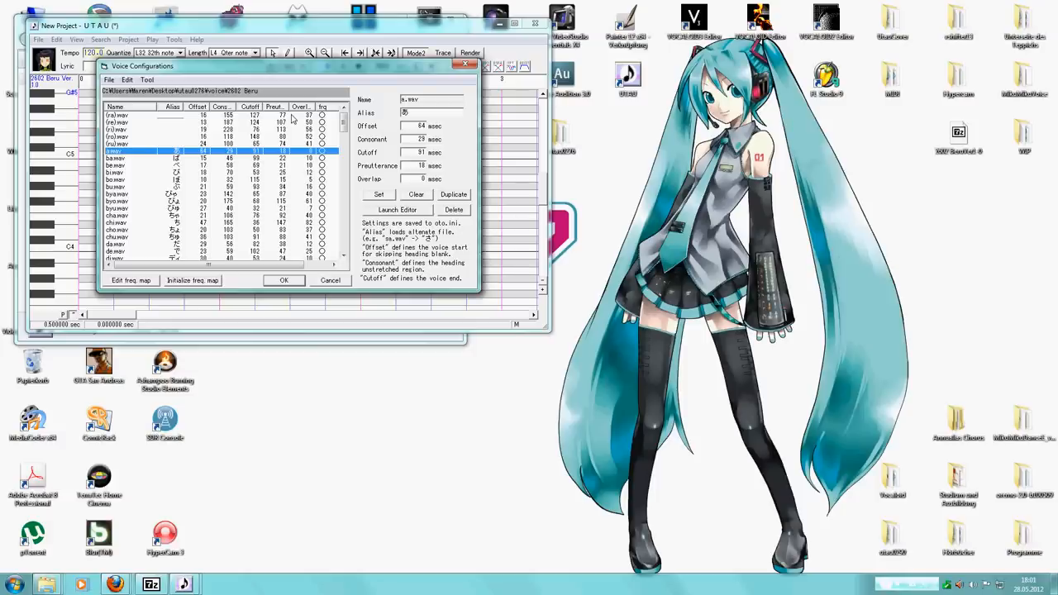
Confirm Voice Configurations with OK so only the empty project remains
{"action": "left_click", "coordinate": [284, 279]}
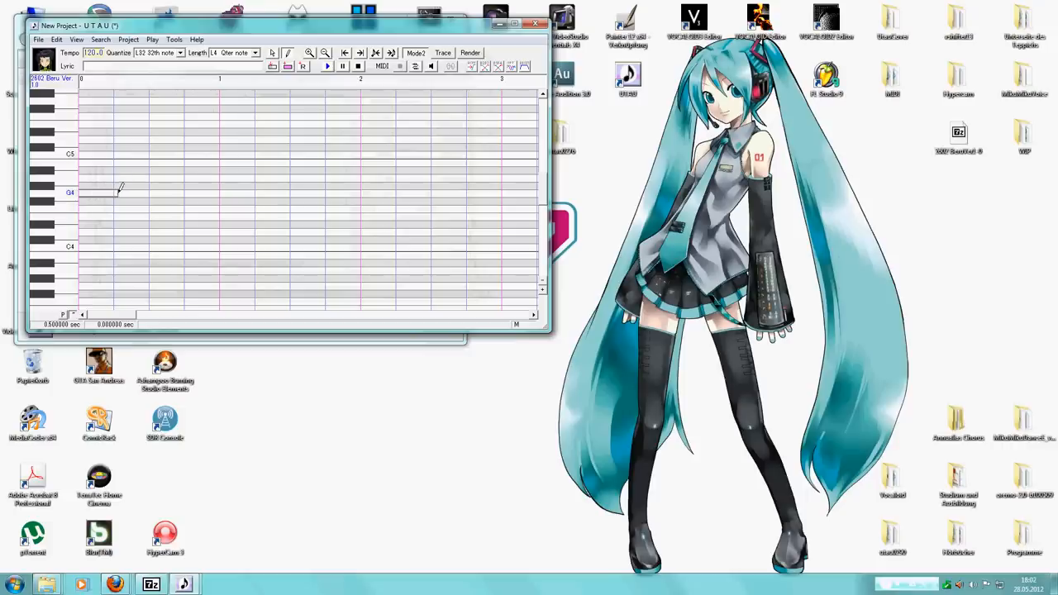
Pencil two notes into the piano roll, the first near A4 and a second slightly higher
{"action": "left_click", "coordinate": [91, 192]}
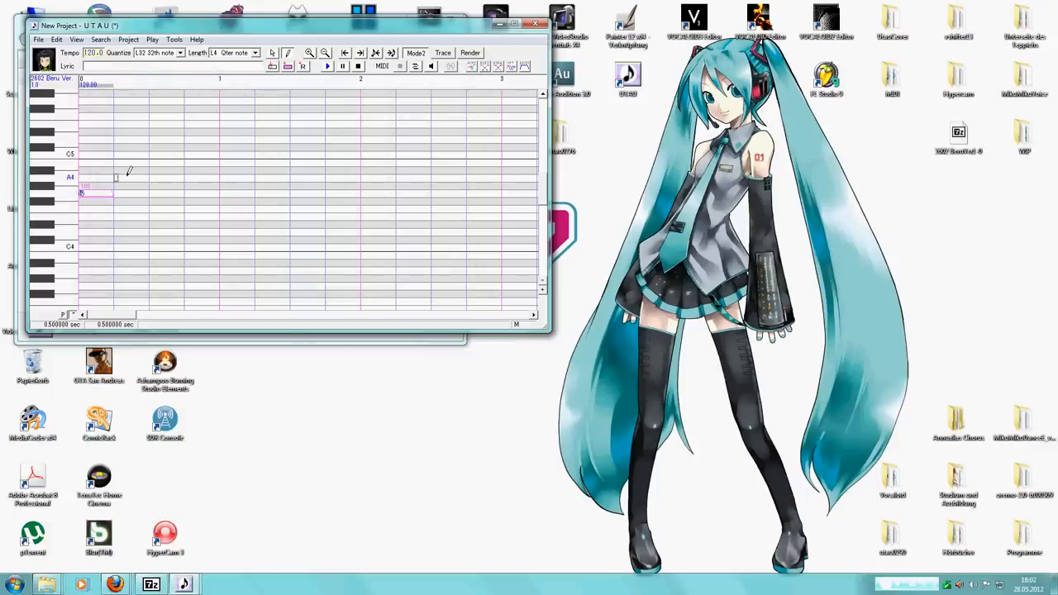
{"action": "left_click", "coordinate": [108, 178]}
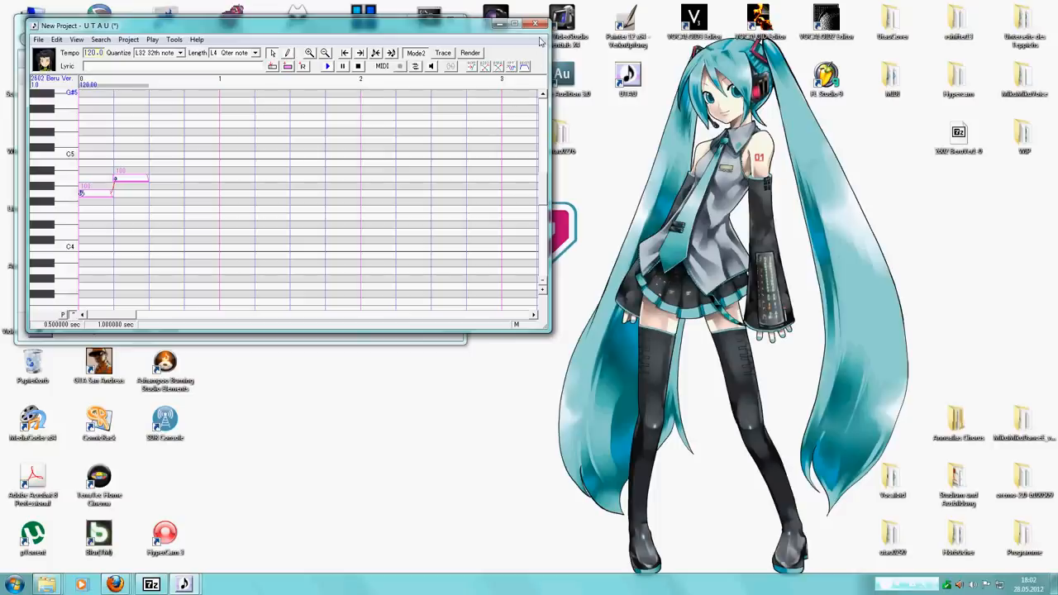
Close UTAU and answer Nein to discard the modified two-note test project
{"action": "left_click", "coordinate": [536, 23]}
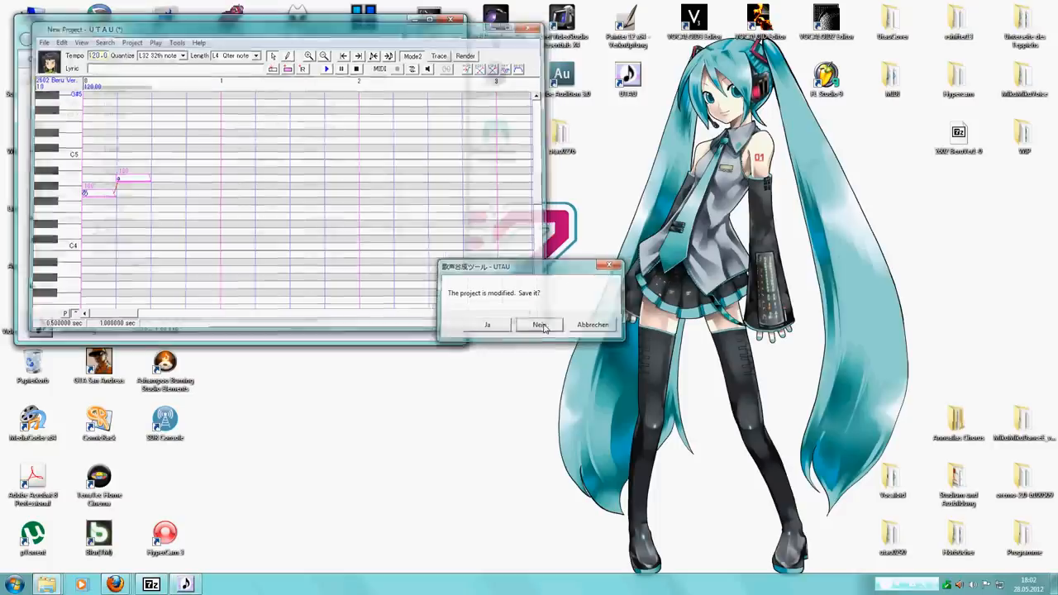
{"action": "left_click", "coordinate": [539, 325]}
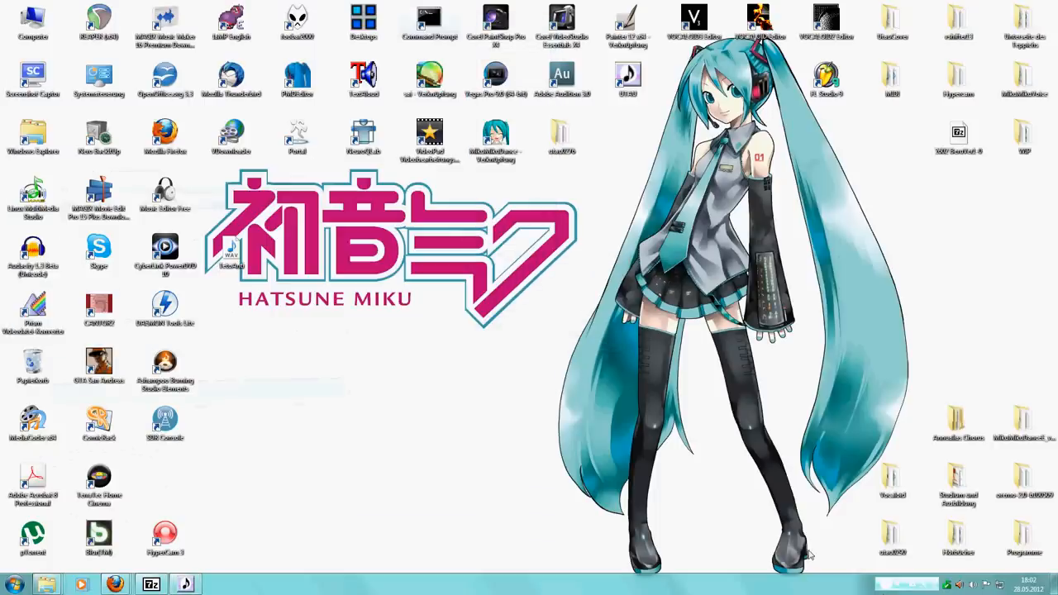